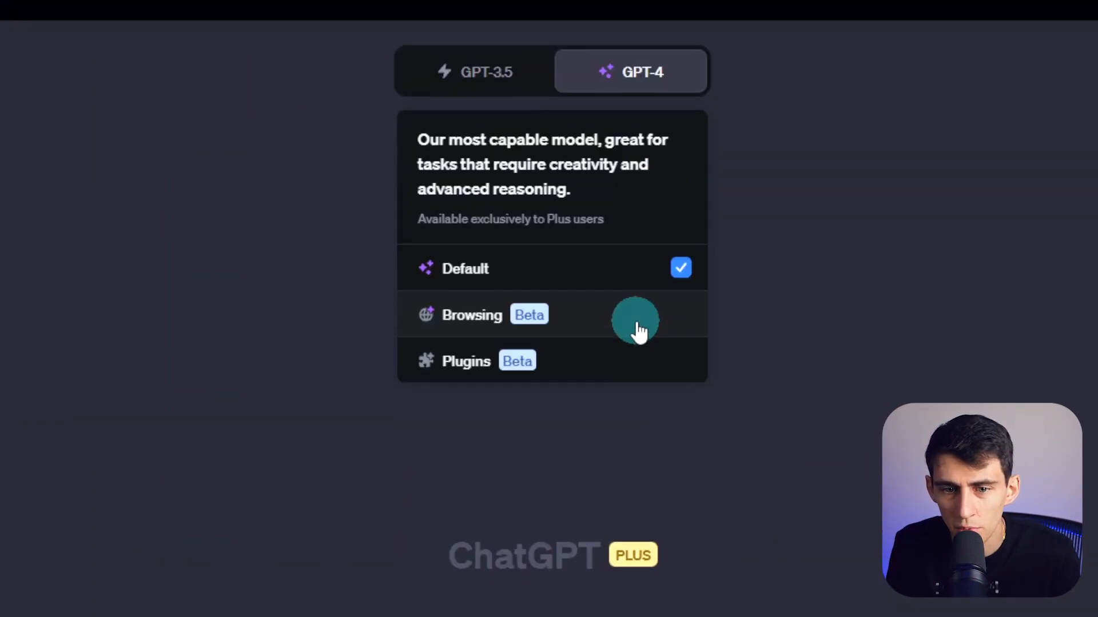
Step: Enable the Plugins toggle under Settings > Beta features from the account menu
scroll("down", 3)
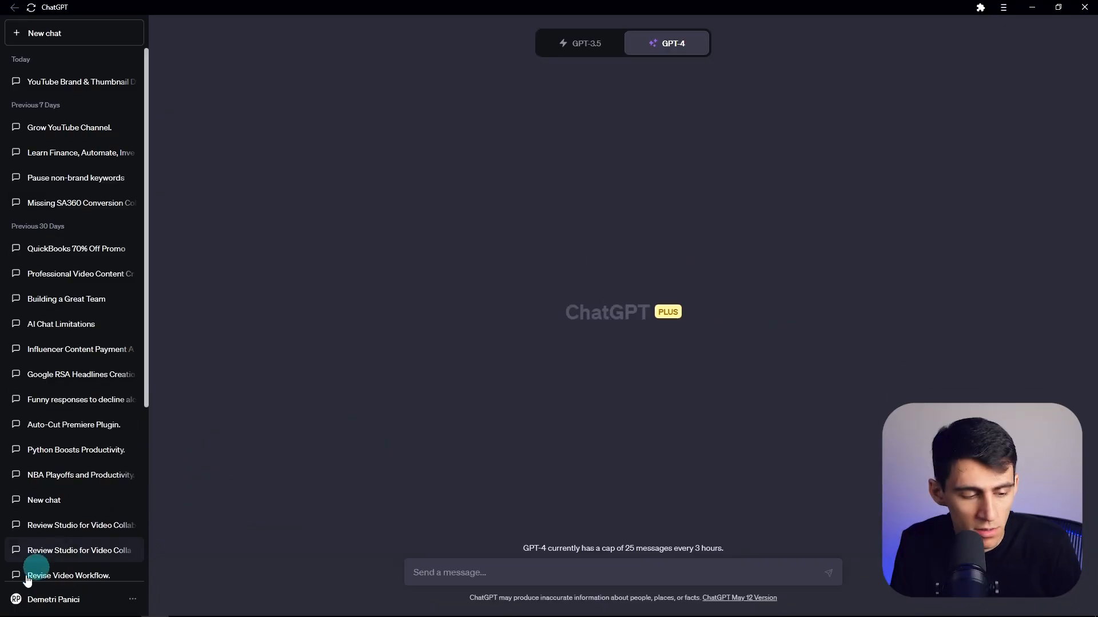
left_click(52, 600)
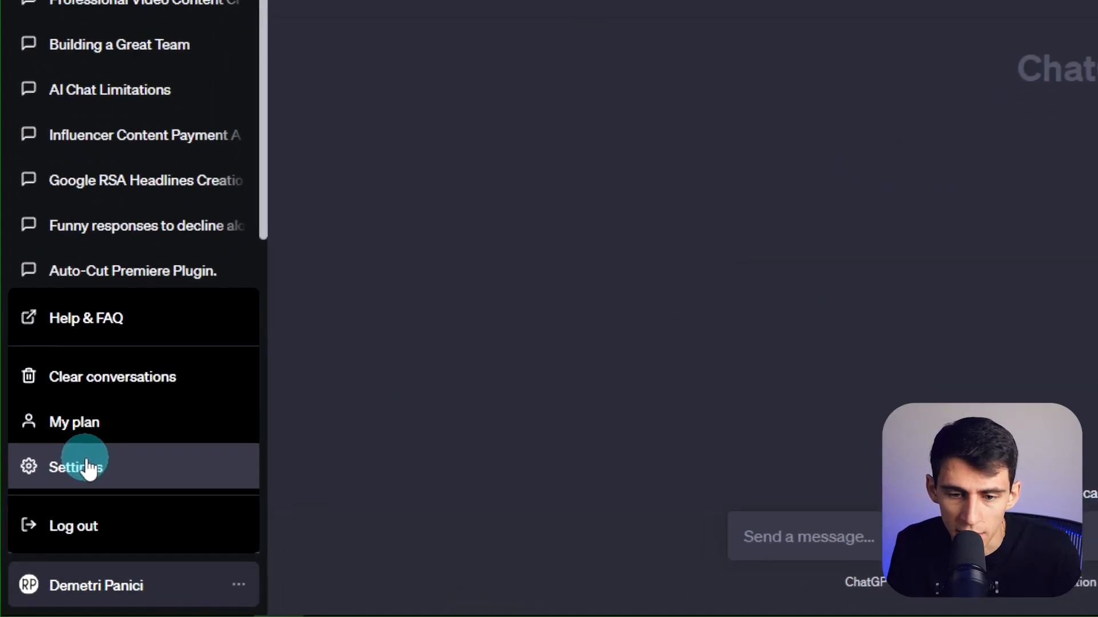
left_click(75, 466)
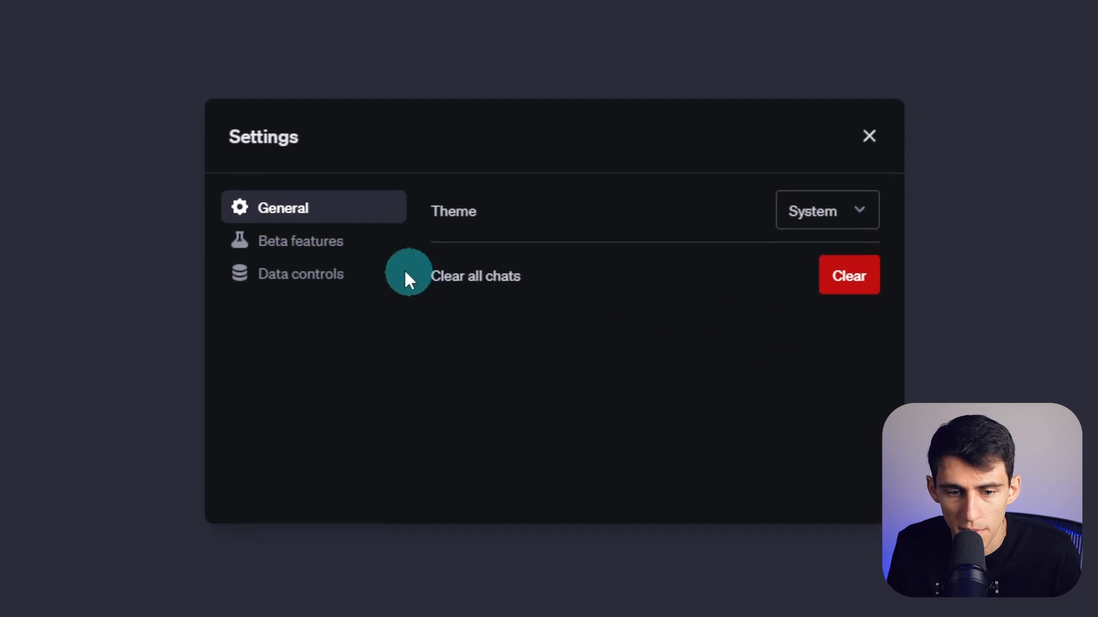
left_click(301, 242)
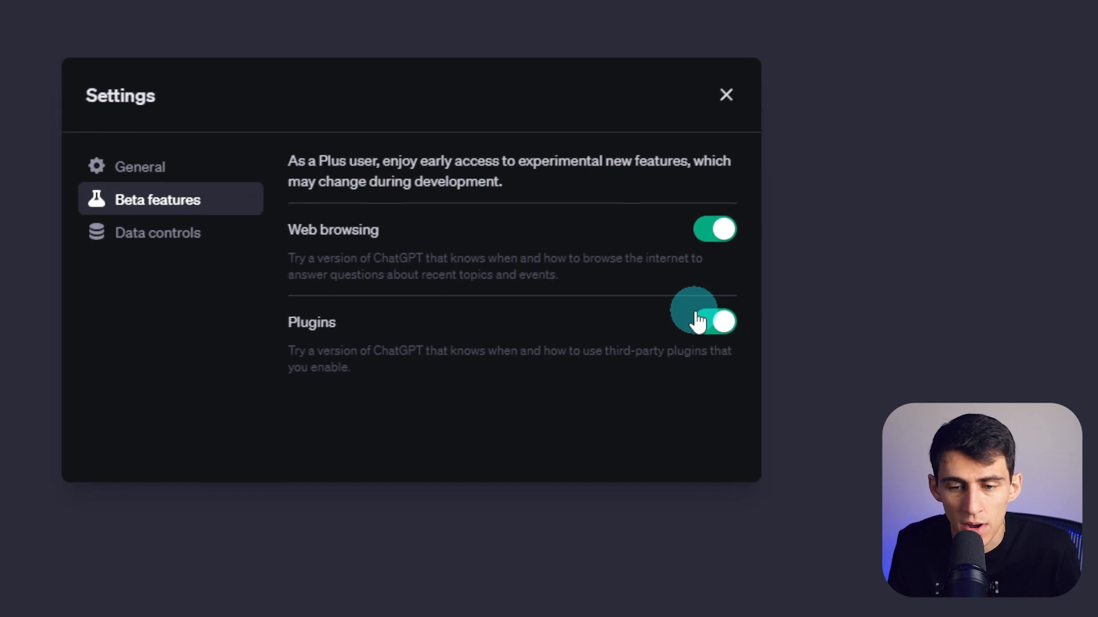
left_click(726, 95)
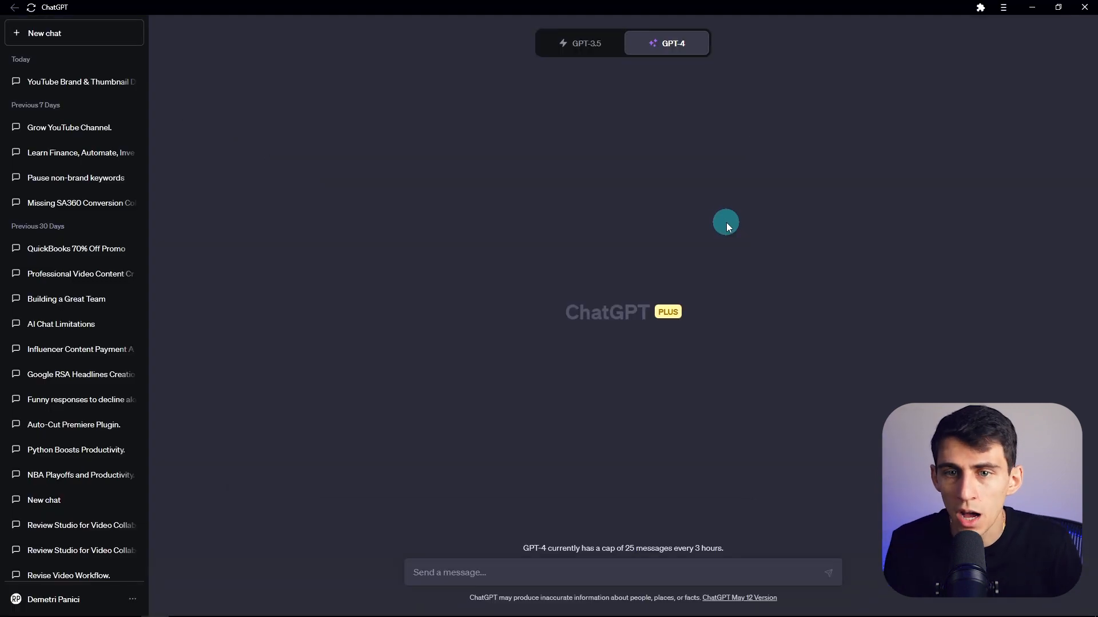
Step: With Browsing mode on, send the question about popular sentence structure styles for growth-oriented tweets
left_click(665, 42)
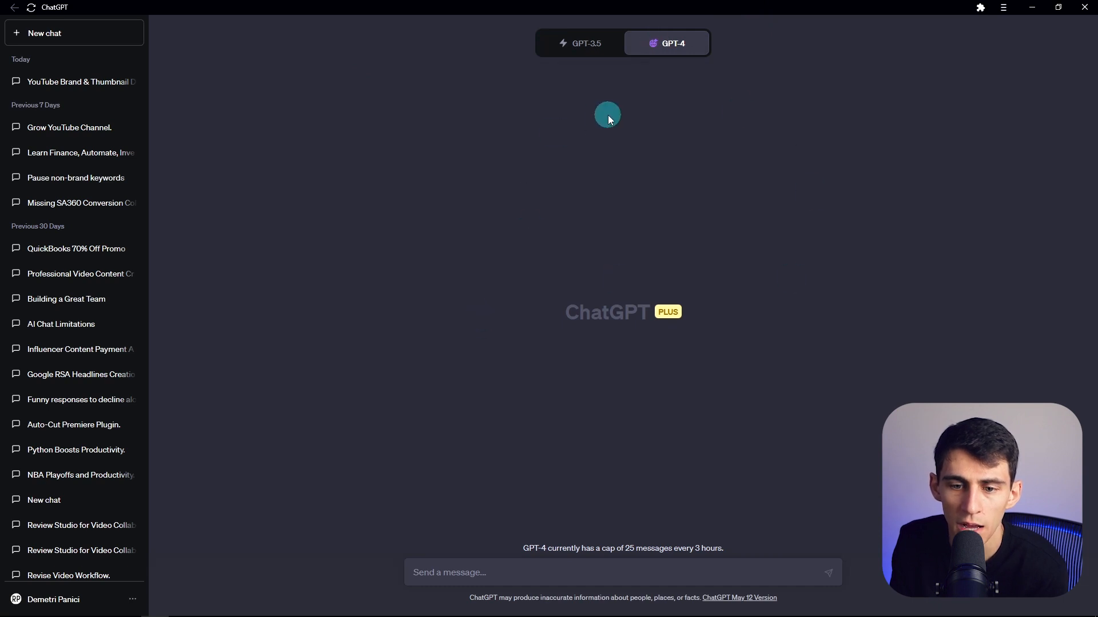
mouse_move(592, 445)
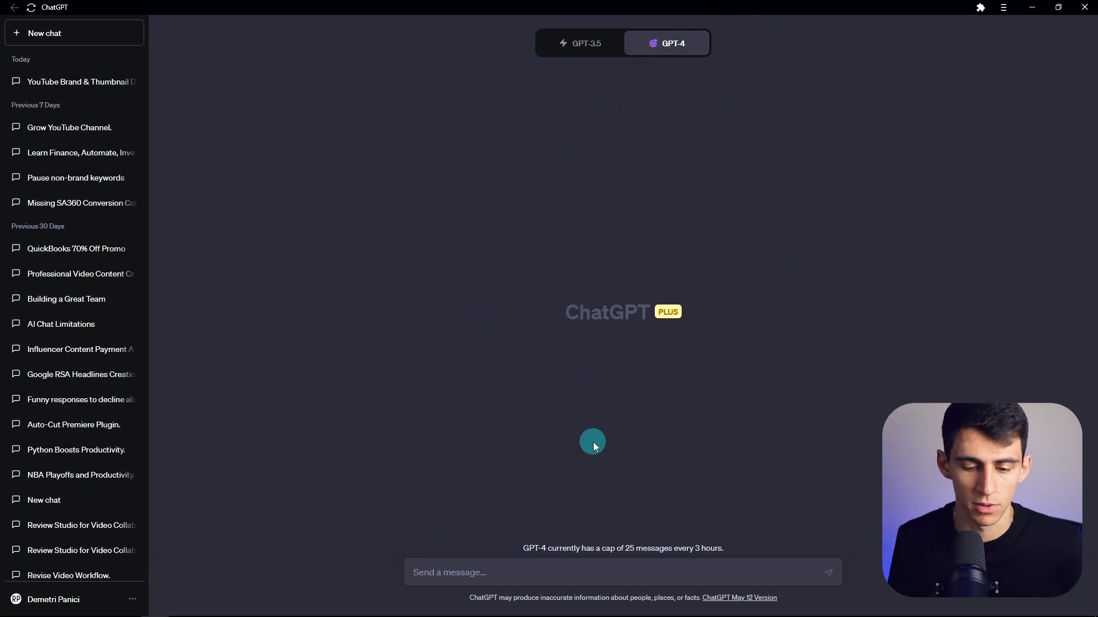
type("What")
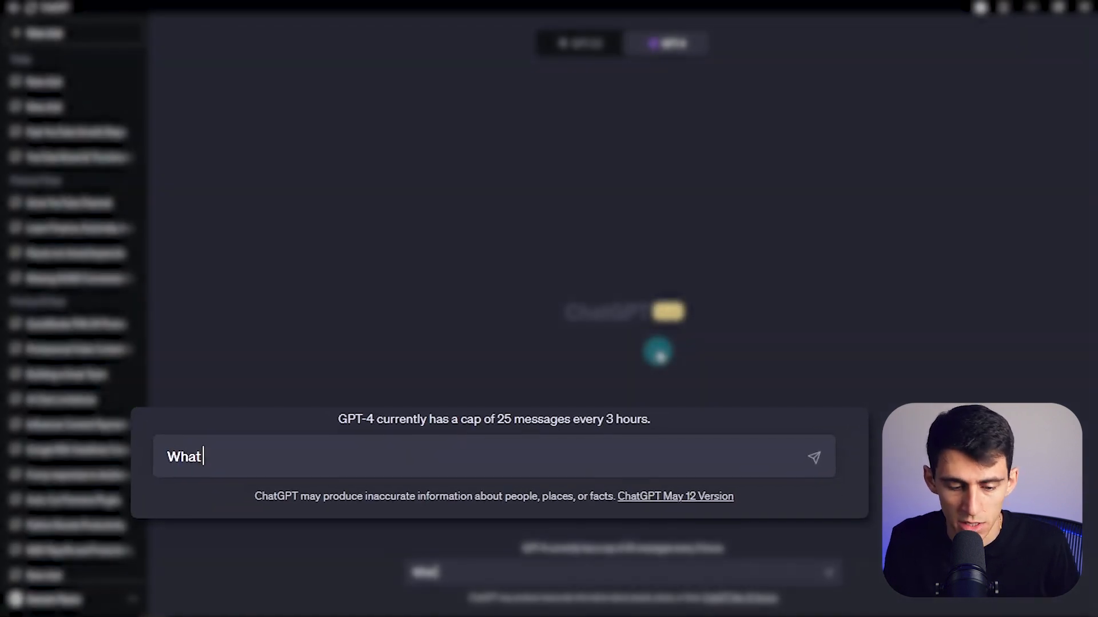
type("are the m")
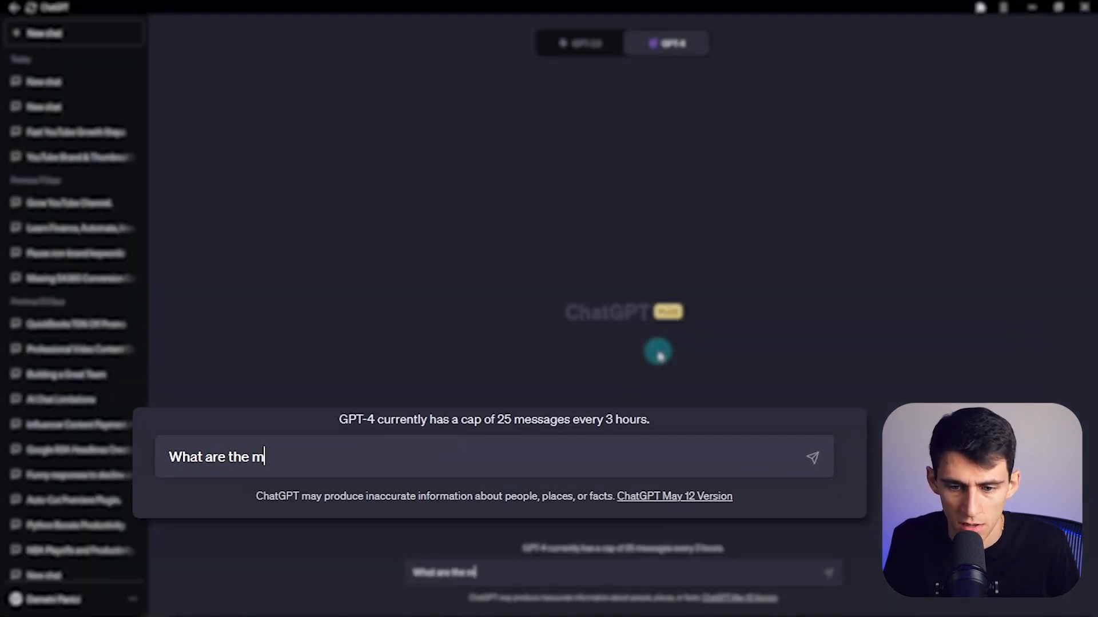
type("ost popular sentance structure sty")
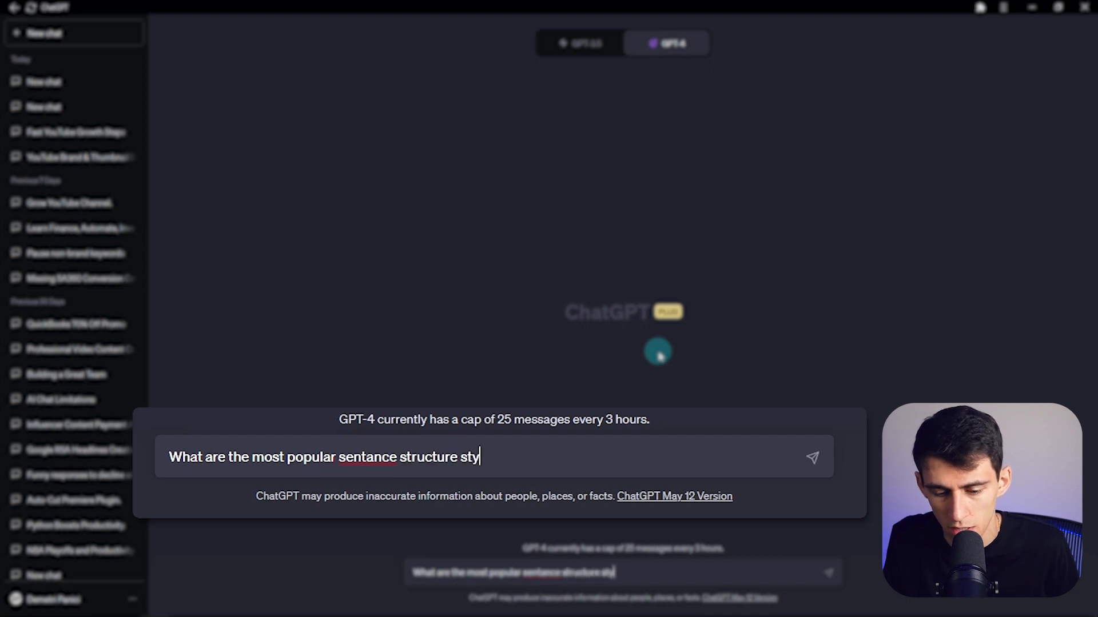
type("les for grow")
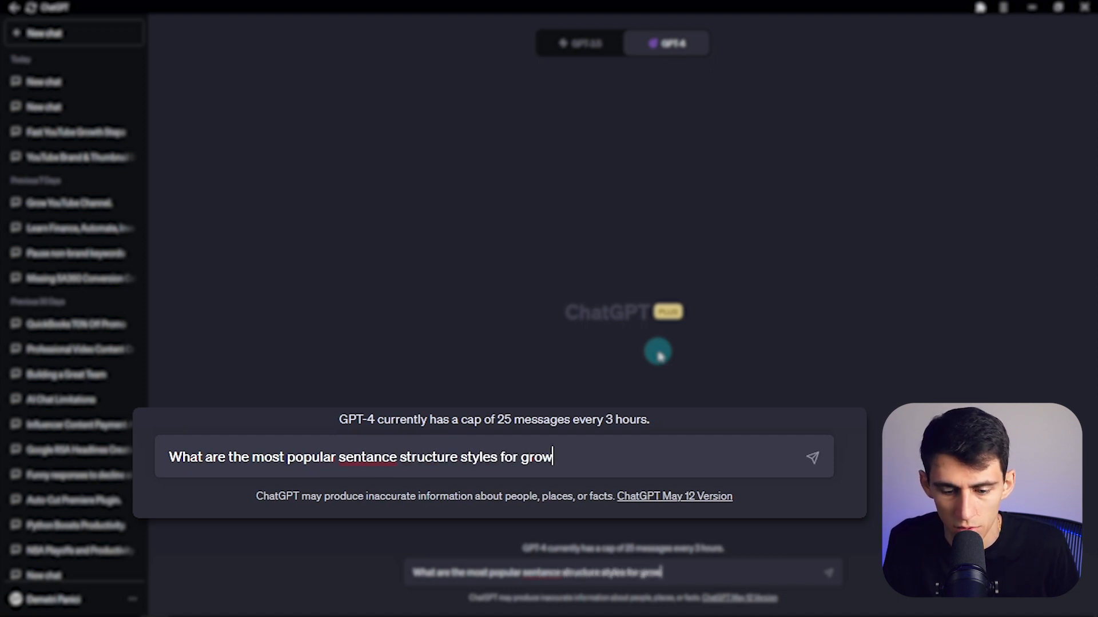
type("th oriented tweets")
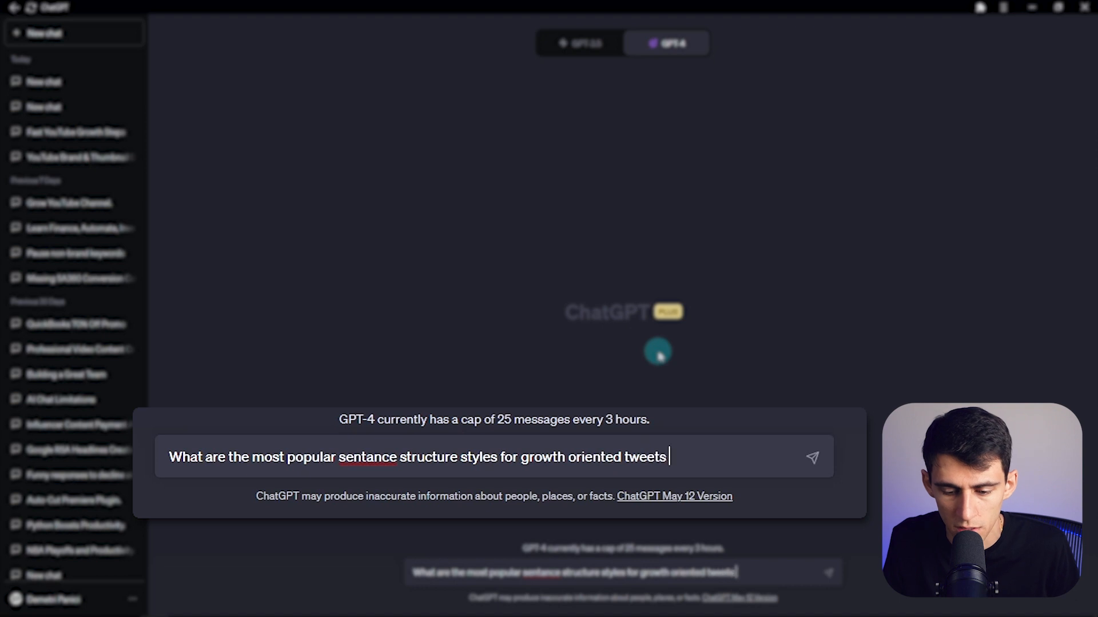
left_click(812, 458)
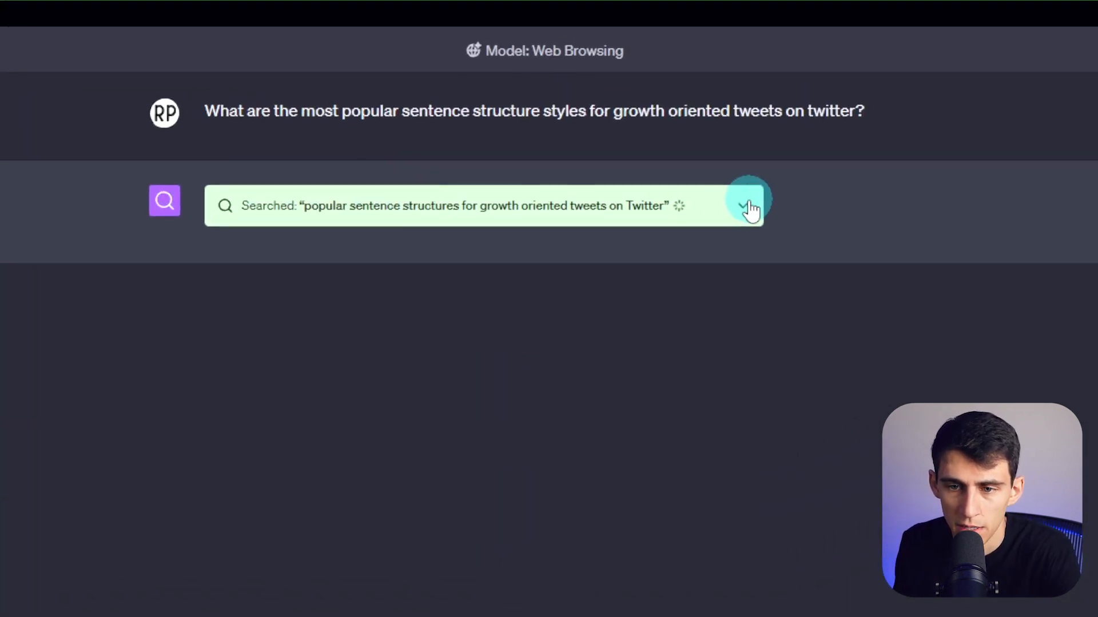
Step: Expand the 'Searched' browsing log and follow its link to the visited buffer.com page
left_click(745, 205)
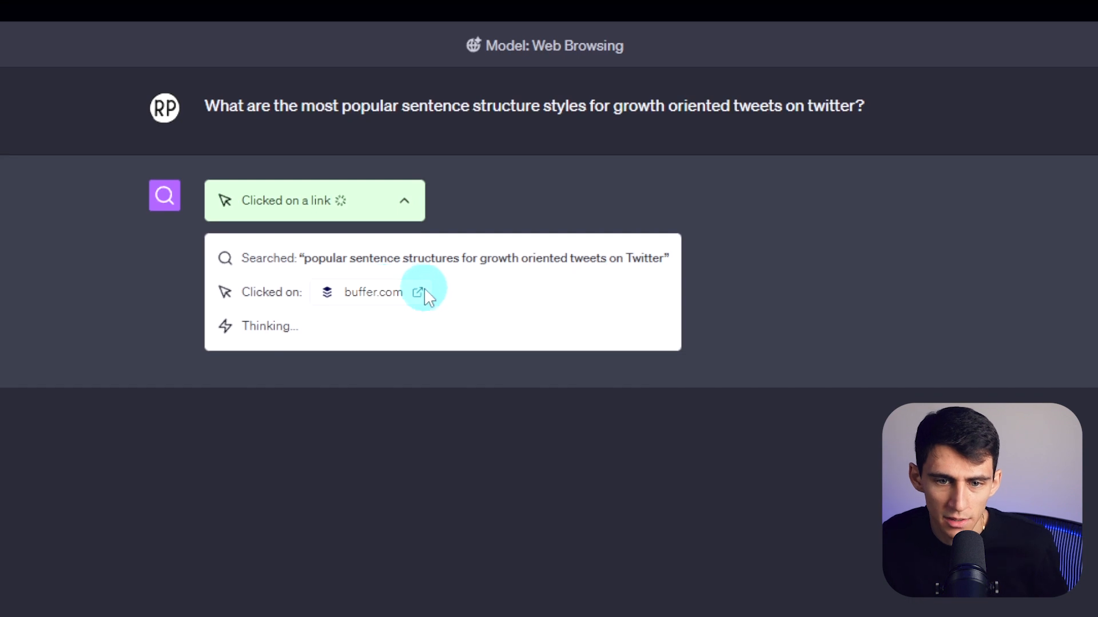
left_click(416, 291)
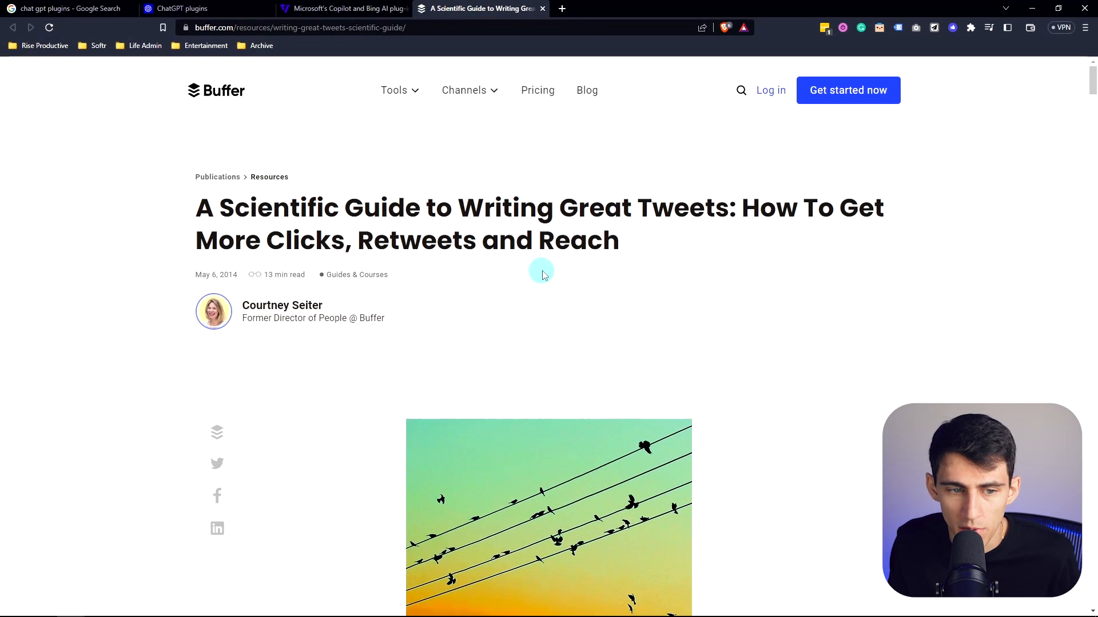
Step: Scroll the Buffer article down to its Tweet Templates section
scroll("down", 3)
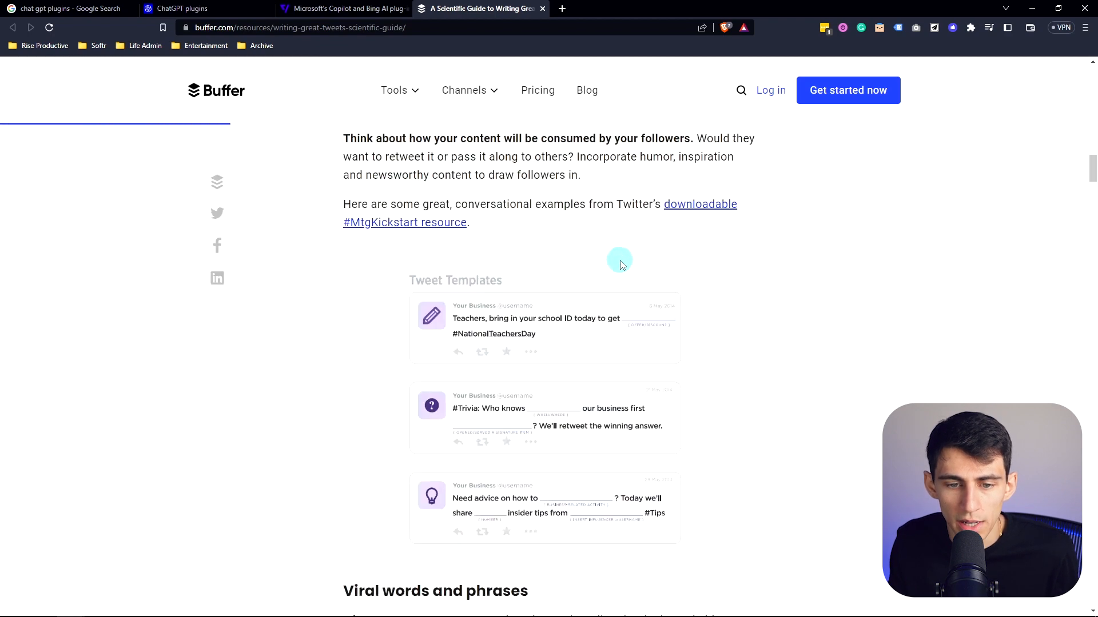
scroll("down", 3)
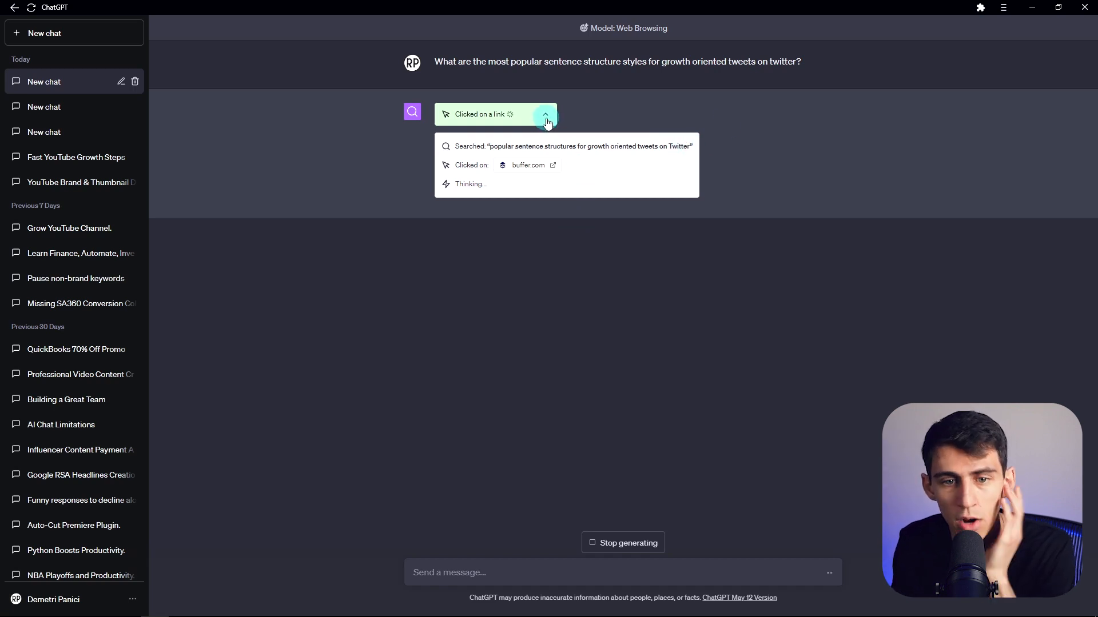
Step: Read the finished best-practices answer and expand the 'Finished browsing' log of Buffer visits
left_click(545, 115)
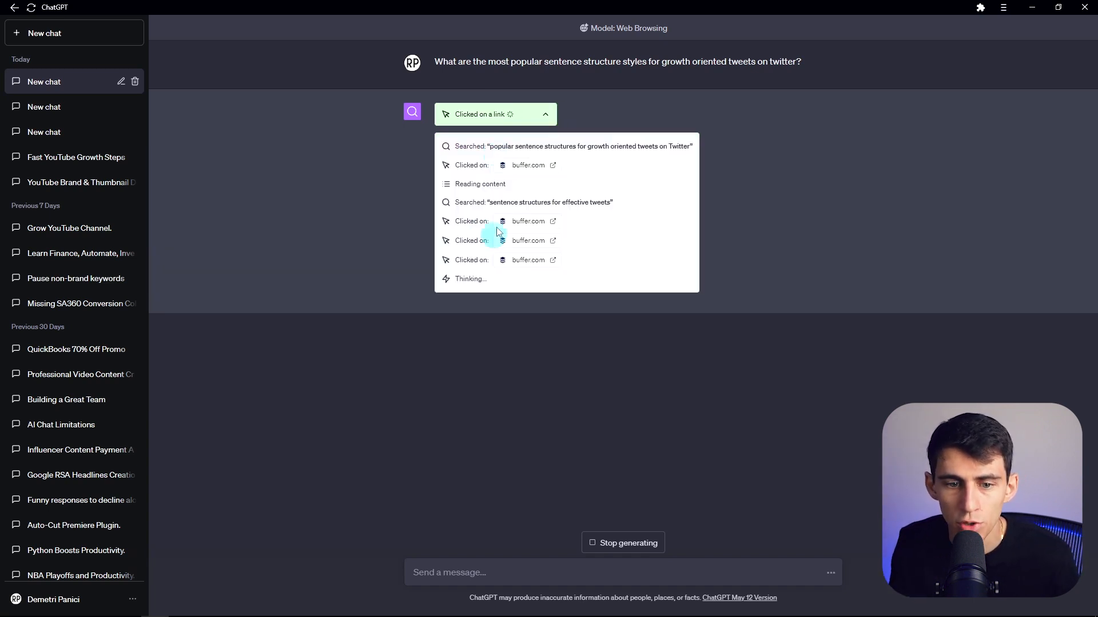
left_click(545, 115)
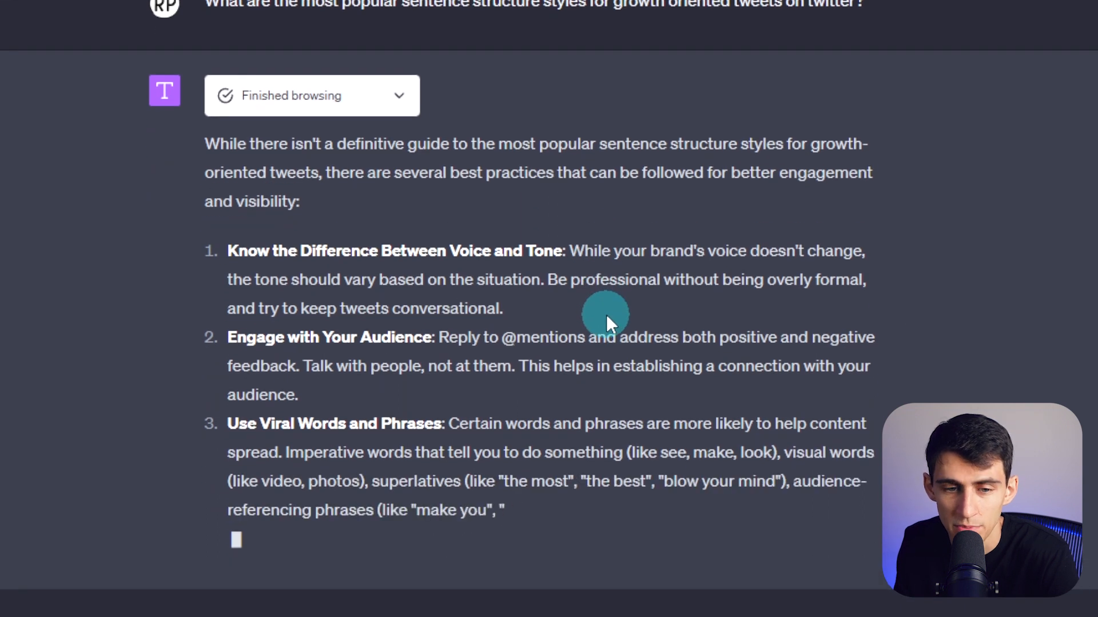
scroll("up", 3)
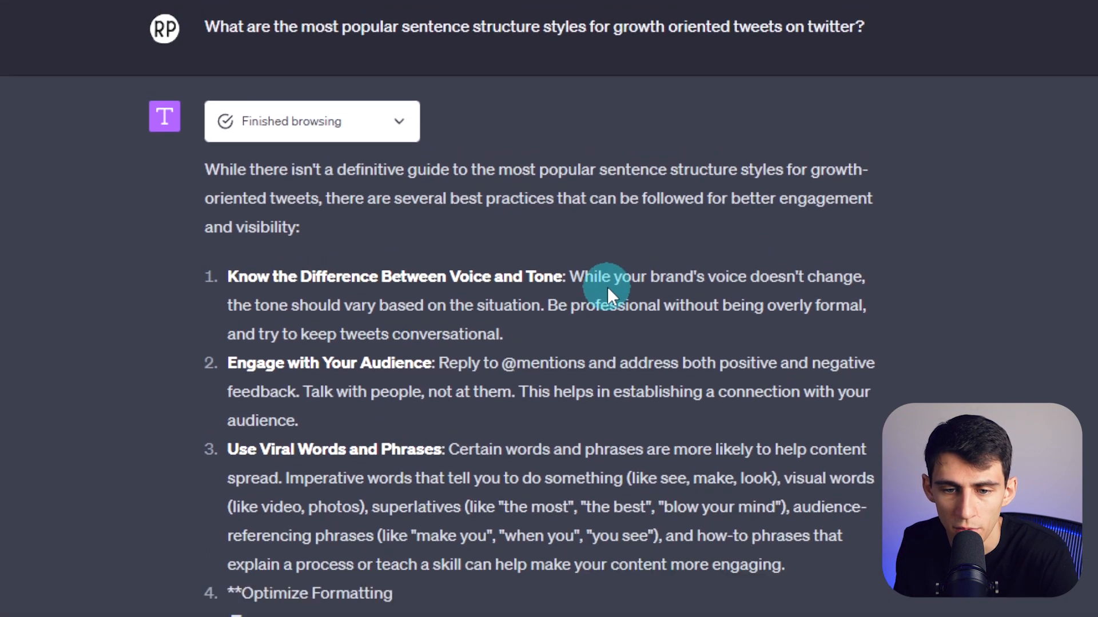
scroll("down", 3)
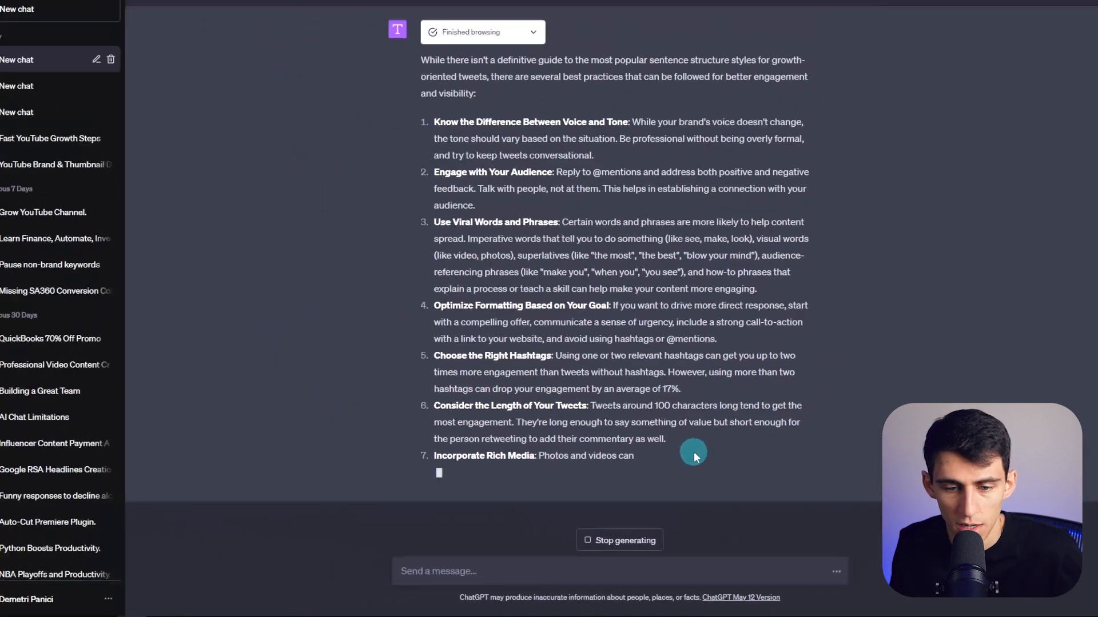
left_click(532, 32)
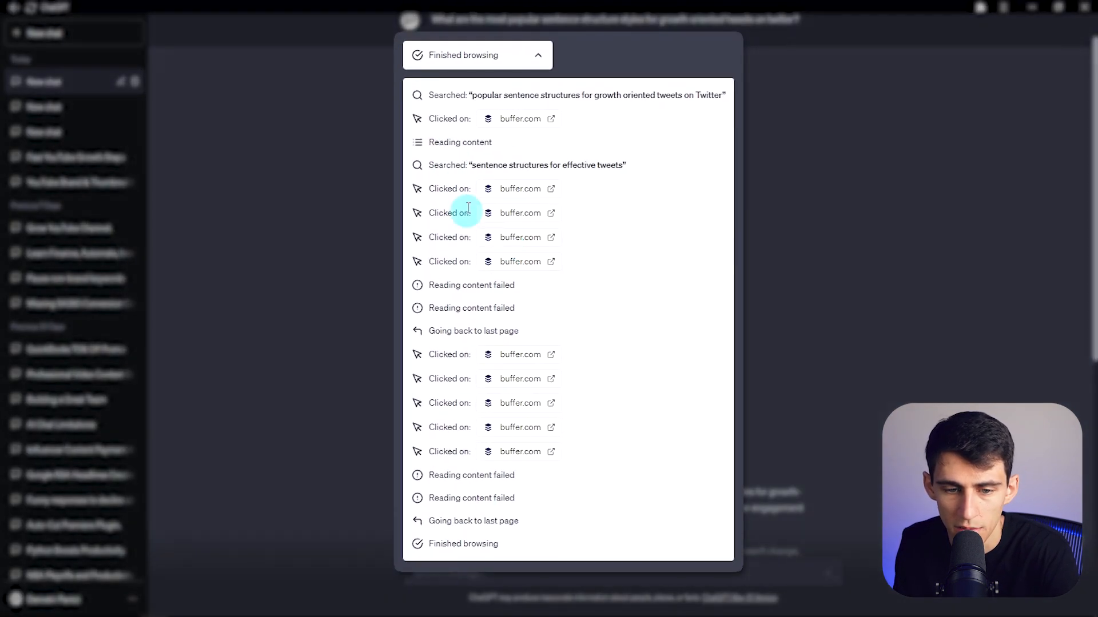
Step: Open a second buffer.com source from the browsing log and scroll to its Viral words list
left_click(537, 55)
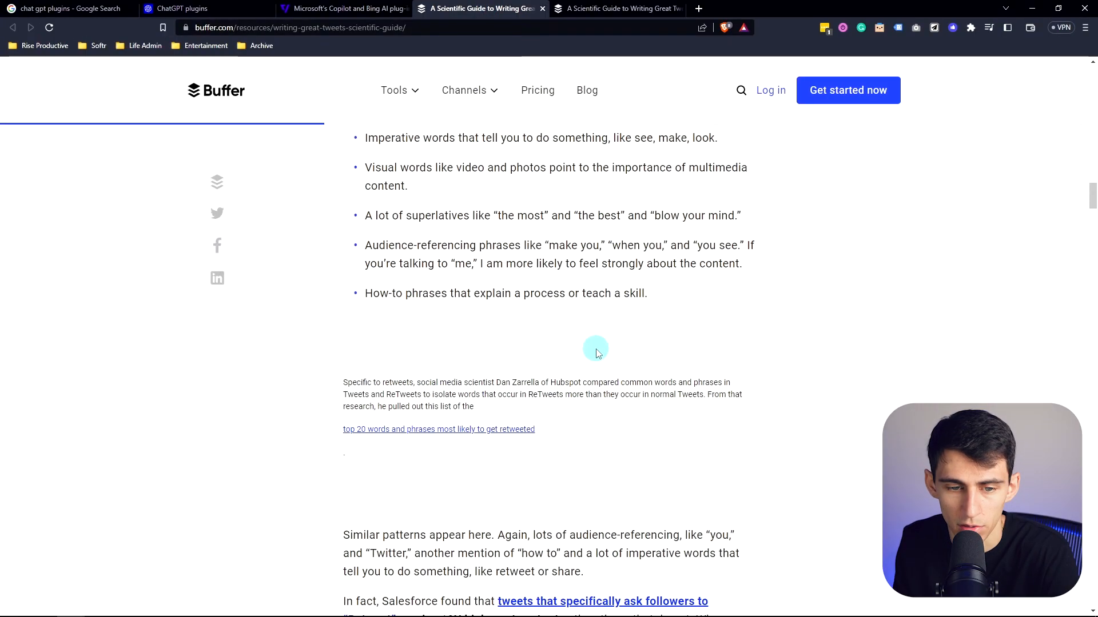
scroll("up", 3)
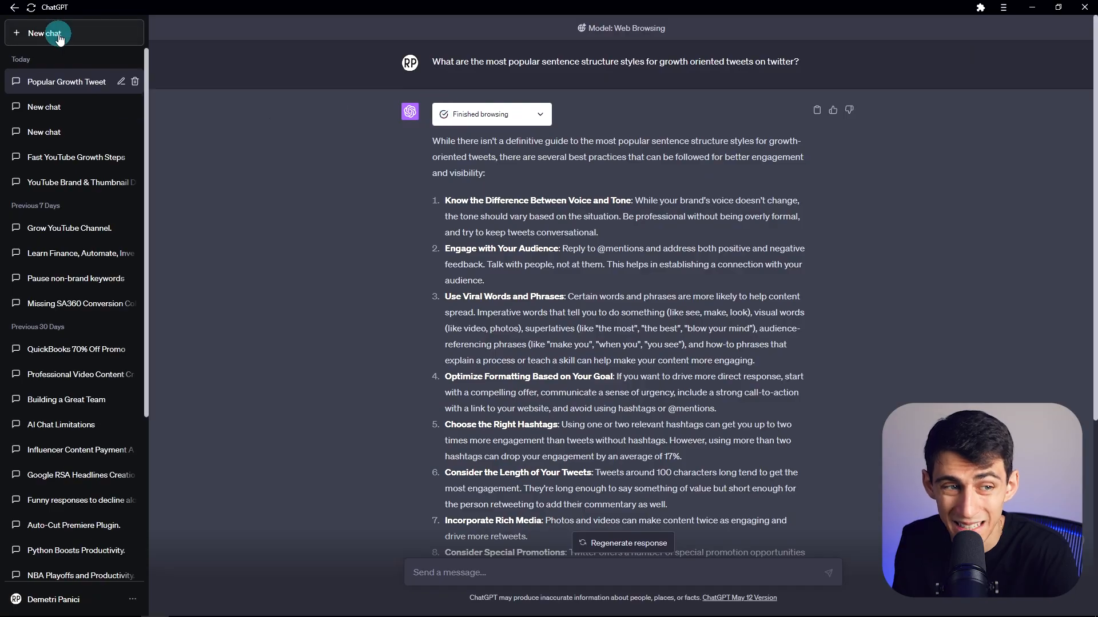
Step: In a new chat, ask 'What are 3 new topics in AI from last week?' and expand its browsing log
left_click(45, 33)
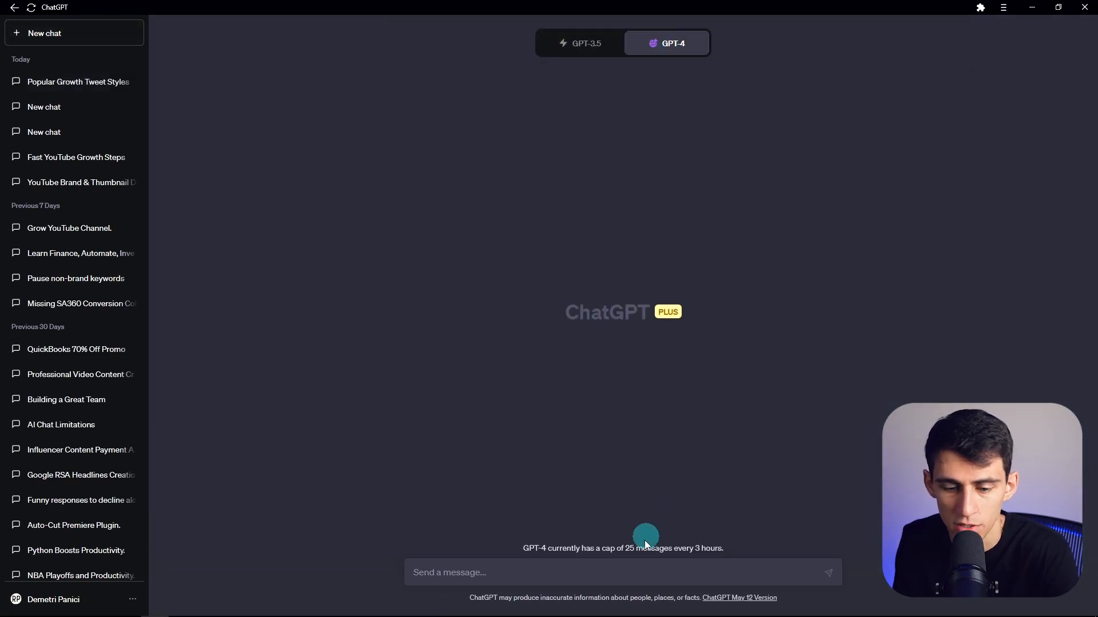
type("What are 3")
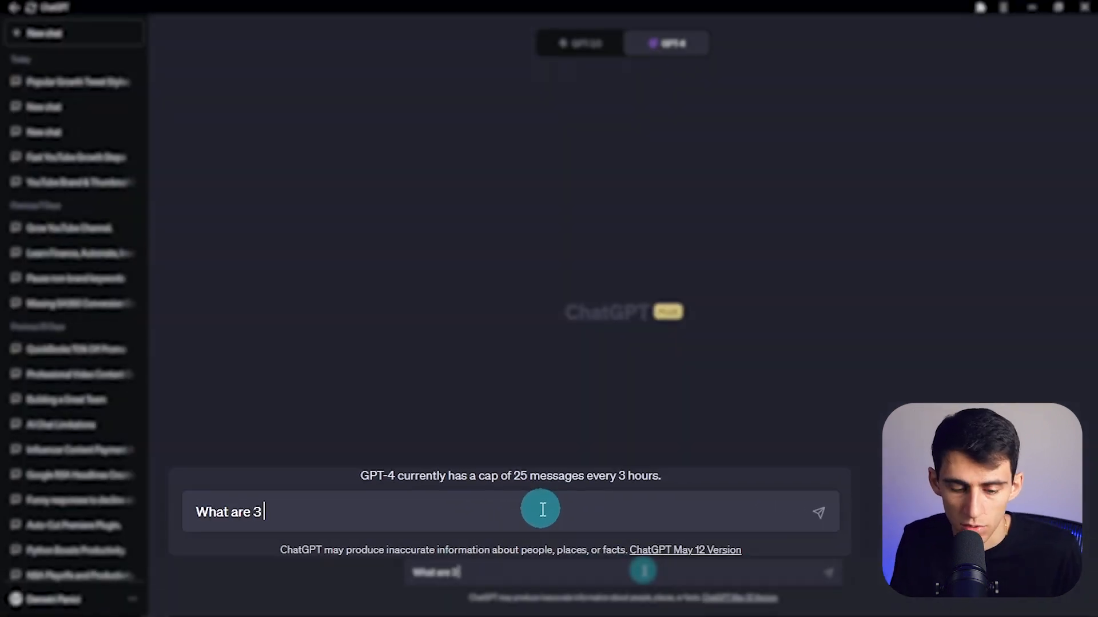
type("new topics in AI from last")
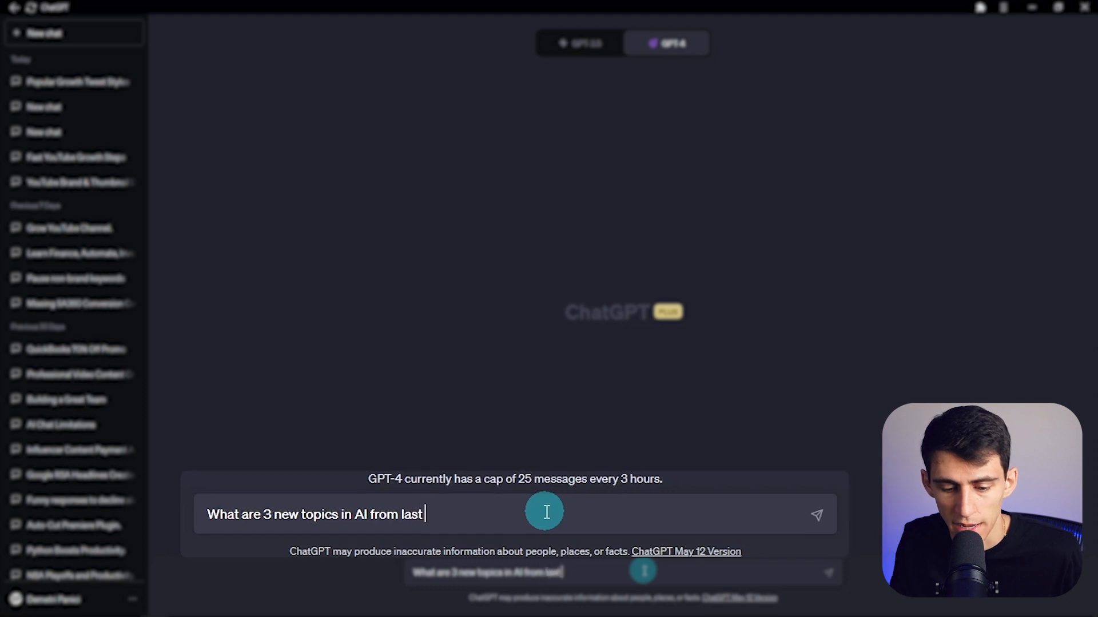
key("Return")
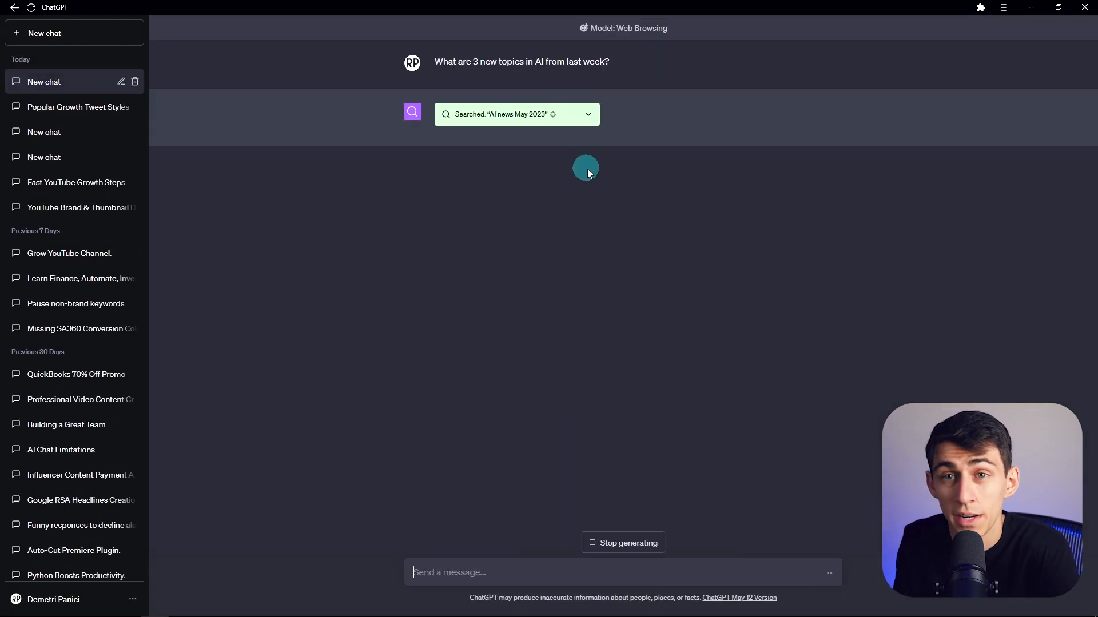
mouse_move(596, 173)
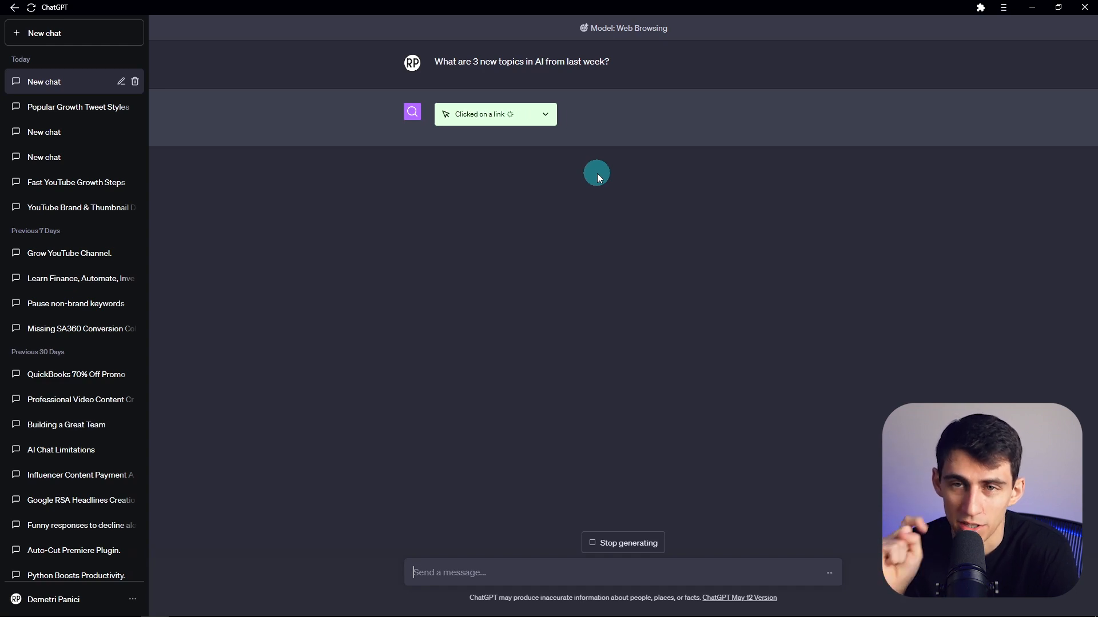
left_click(545, 114)
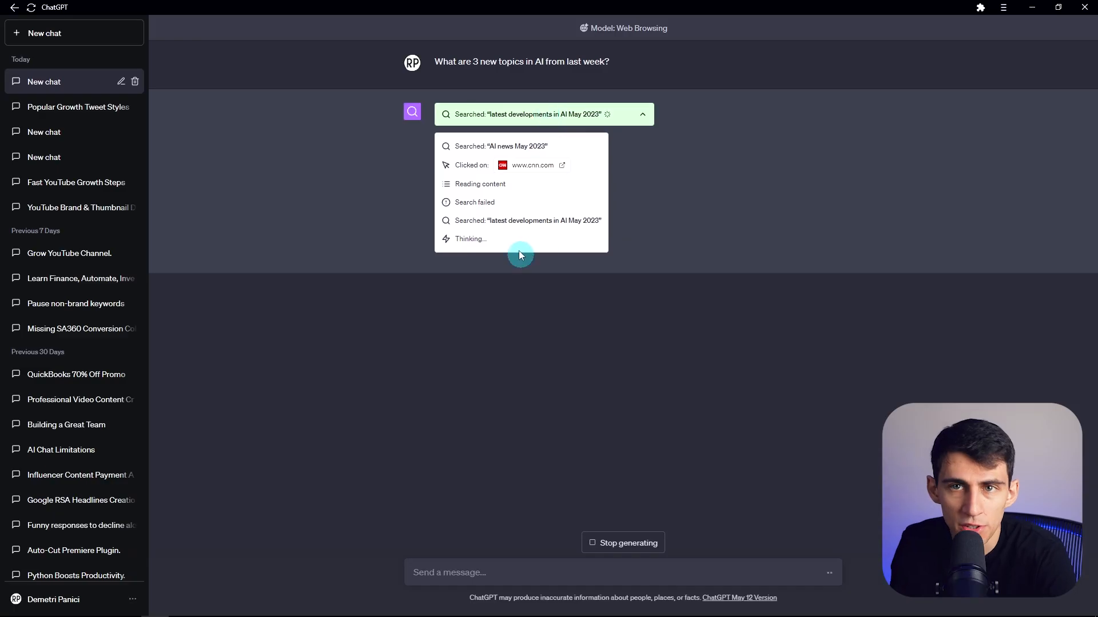
mouse_move(521, 155)
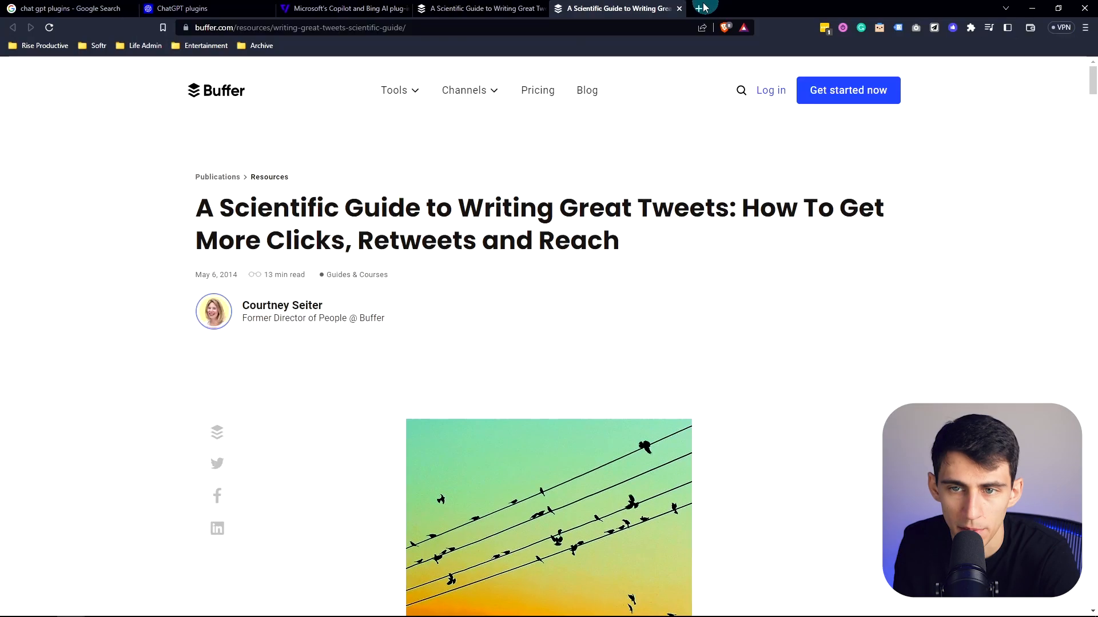
Step: Search 'latest developments in AI May 2023' in a new tab and skim the Google and Bing results
left_click(703, 8)
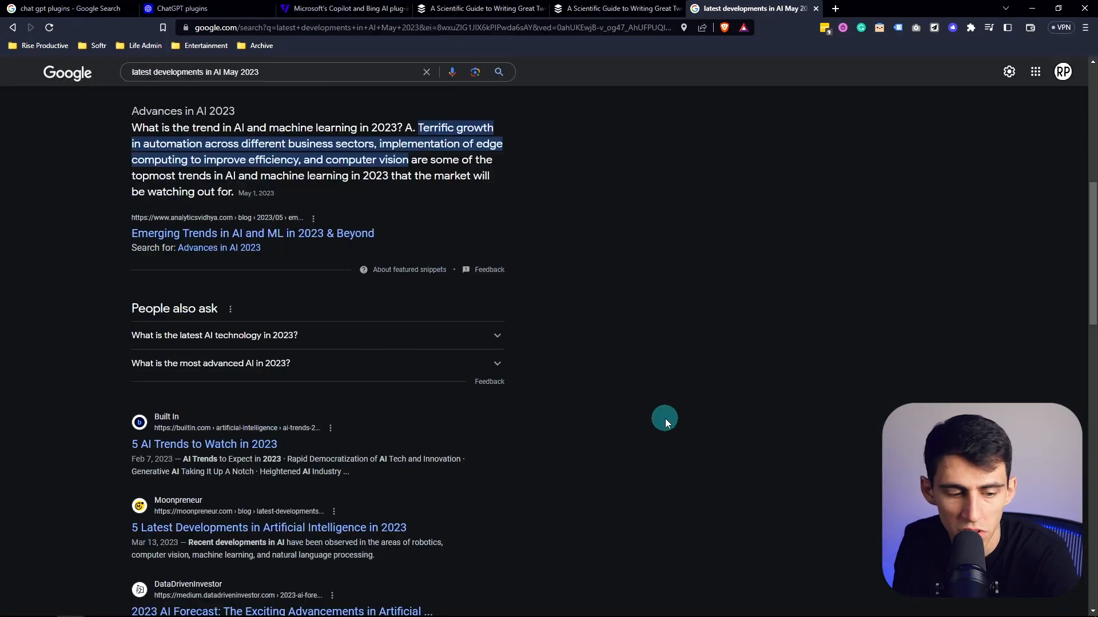
scroll("up", 3)
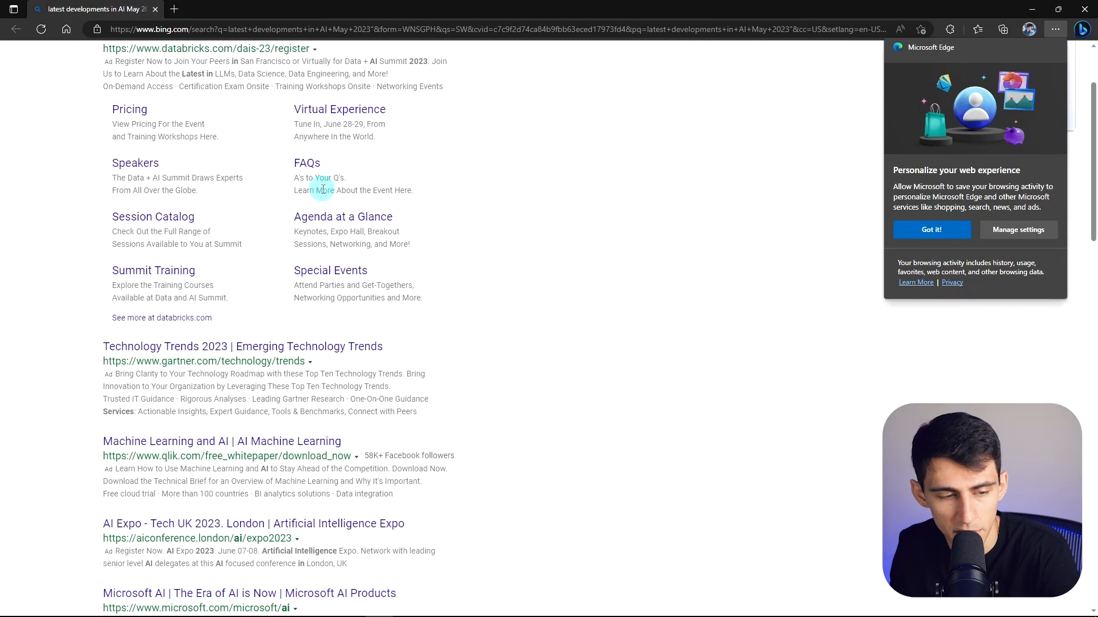
scroll("up", 3)
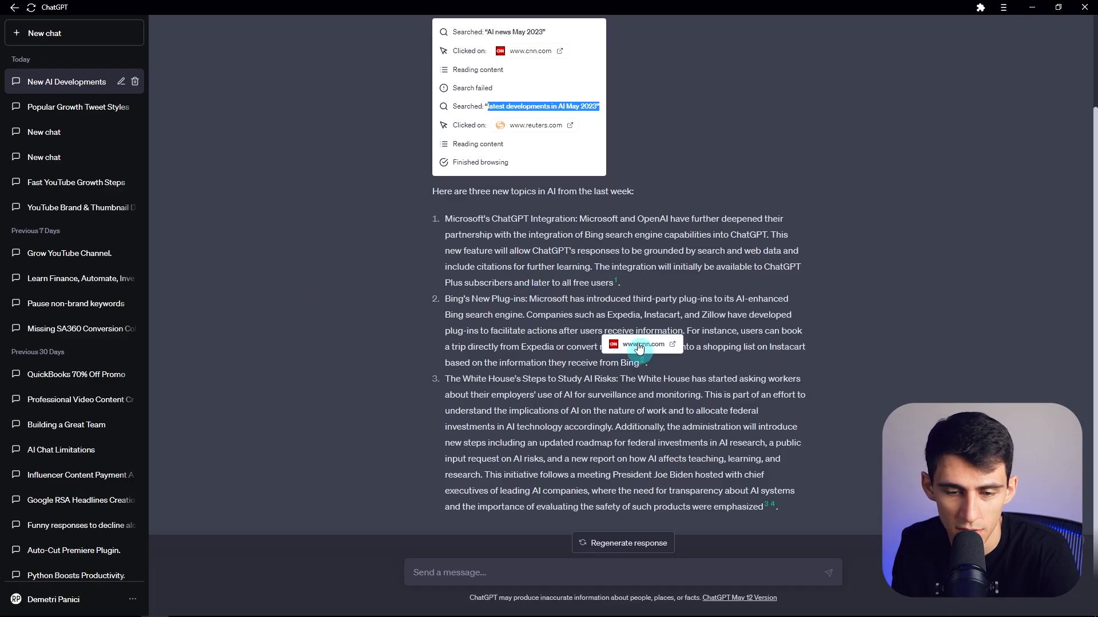
mouse_move(641, 369)
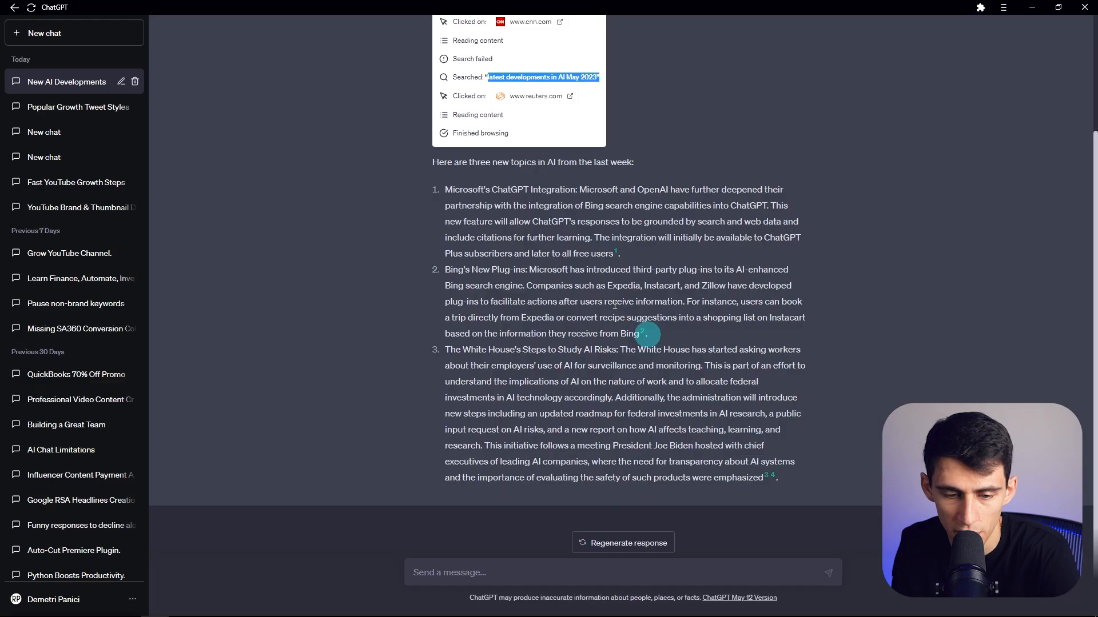
mouse_move(592, 348)
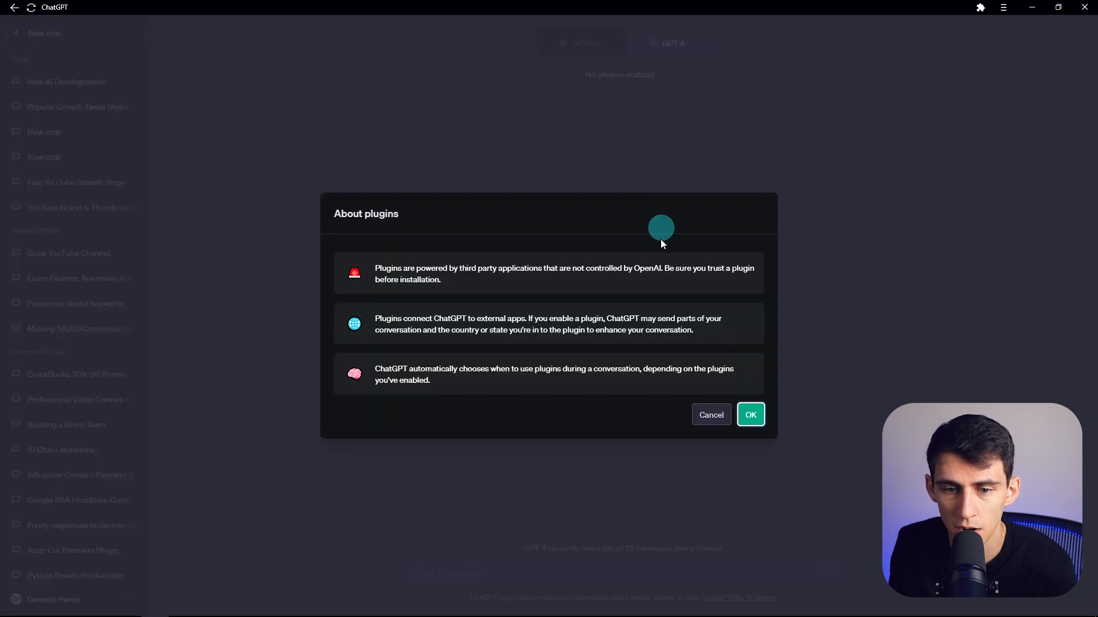
mouse_move(750, 413)
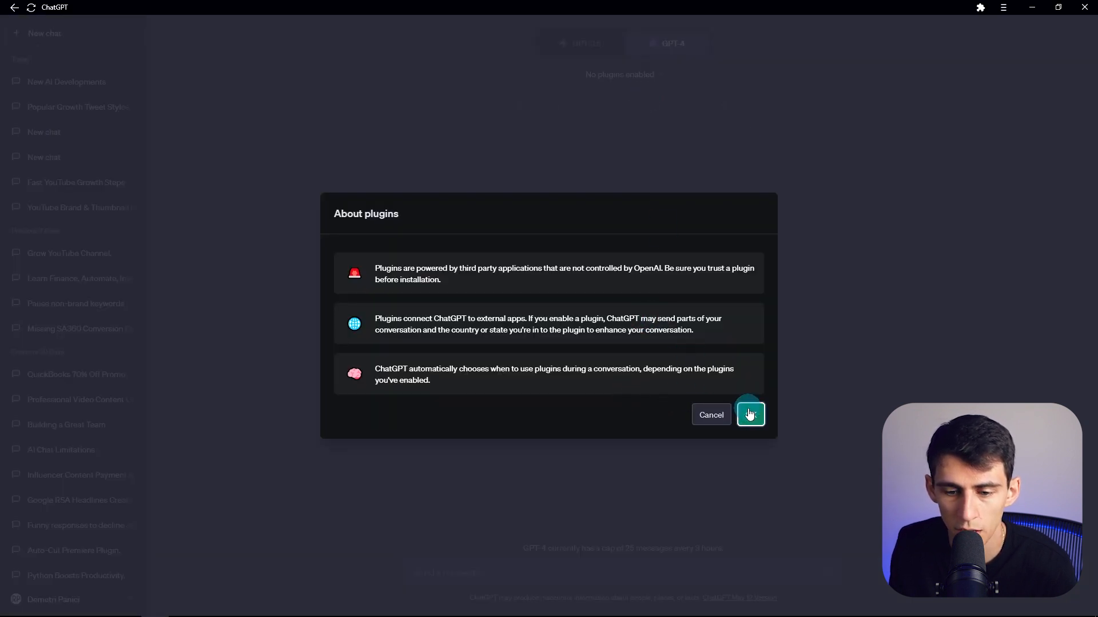
Step: Accept the About plugins notice, install AskYourPDF, and move to page 2 of the store
left_click(750, 414)
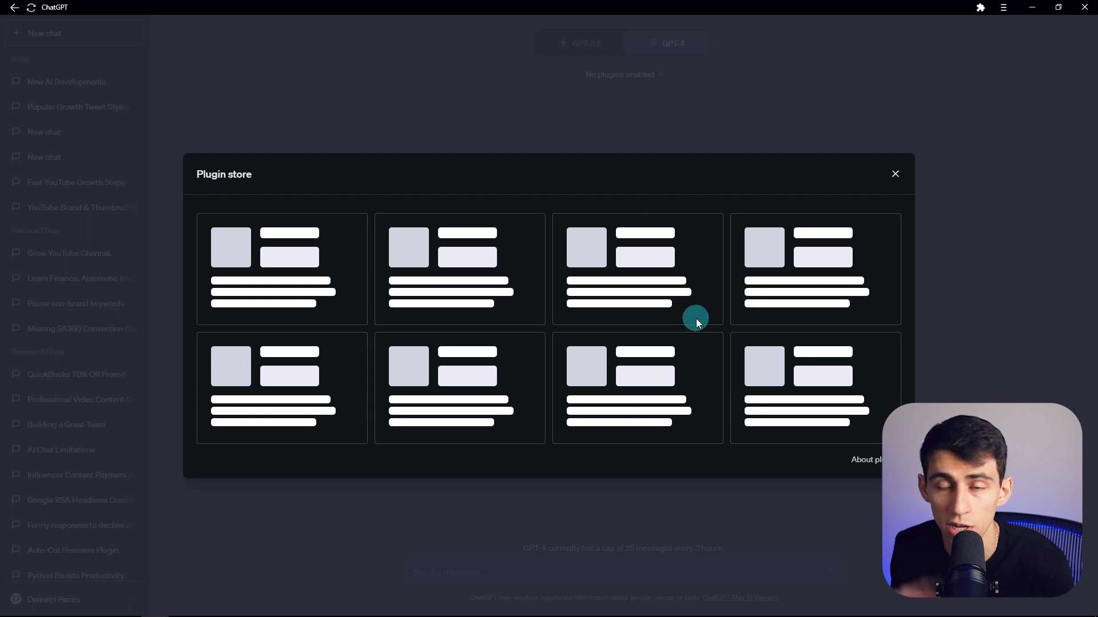
mouse_move(741, 244)
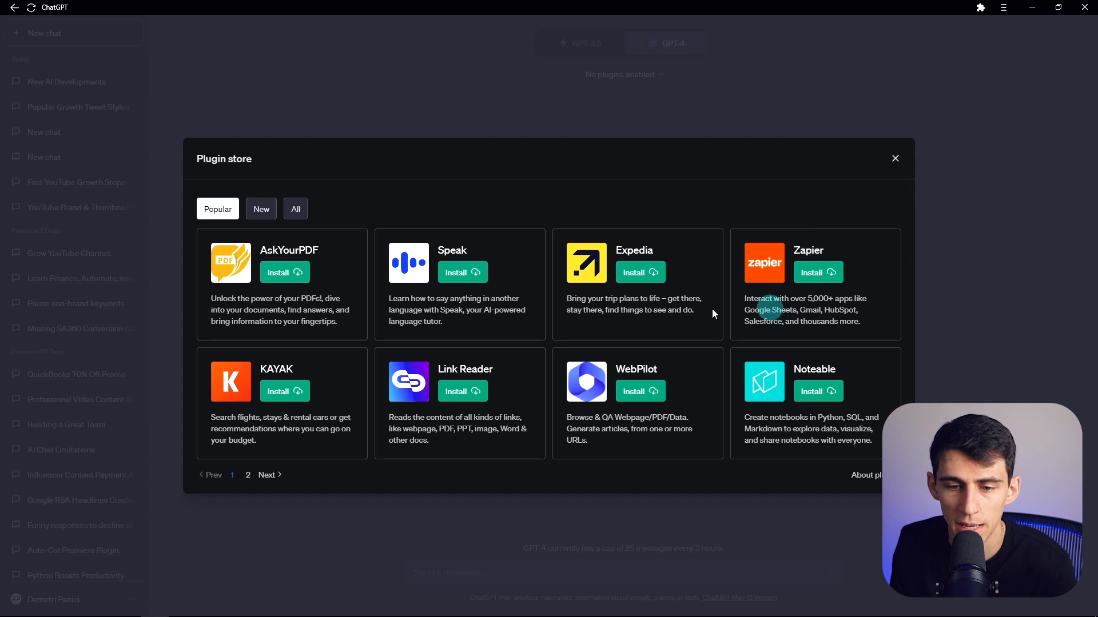
mouse_move(461, 272)
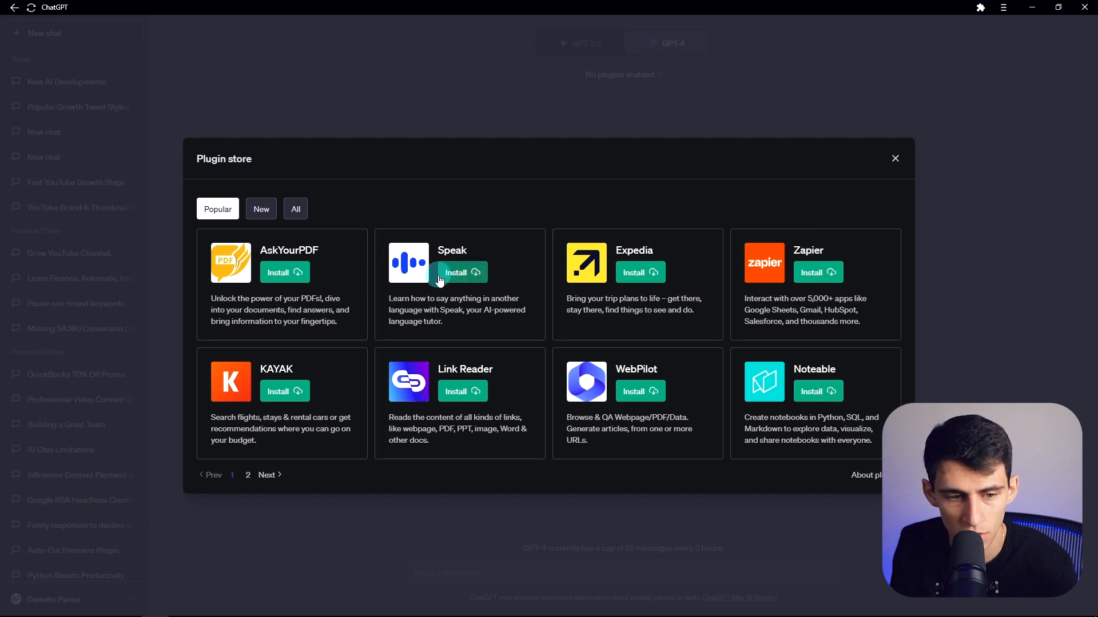
mouse_move(225, 298)
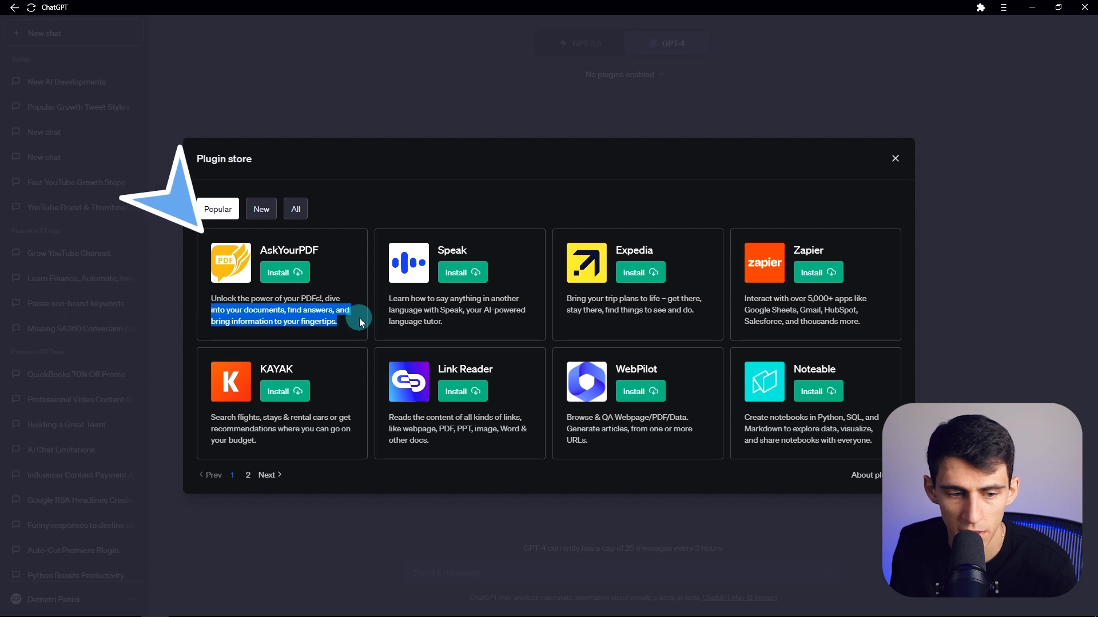
left_click(283, 272)
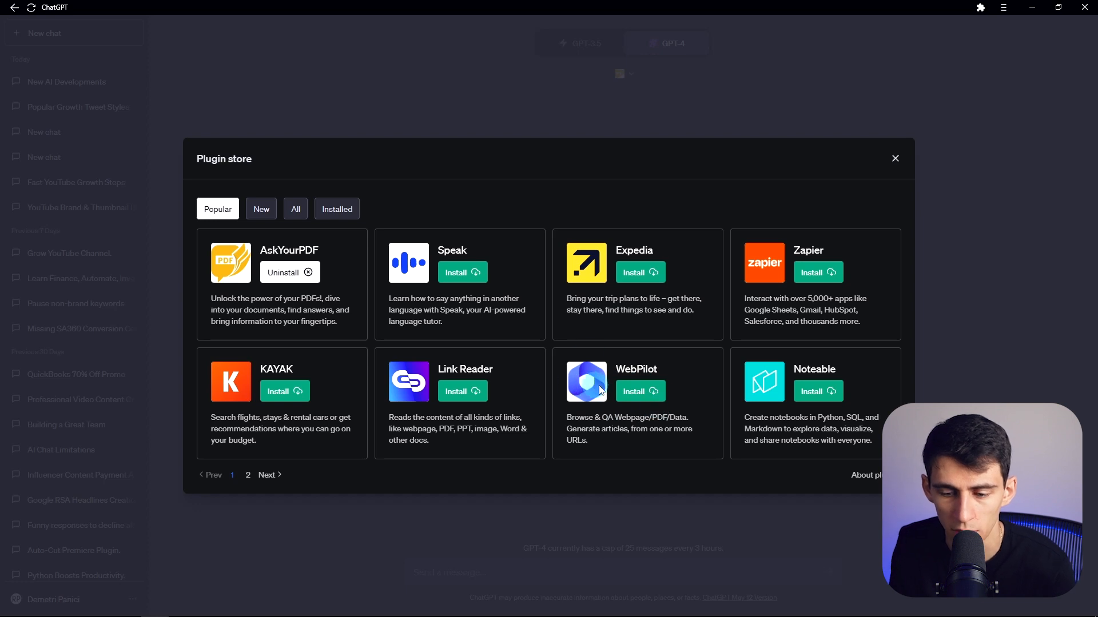
mouse_move(240, 376)
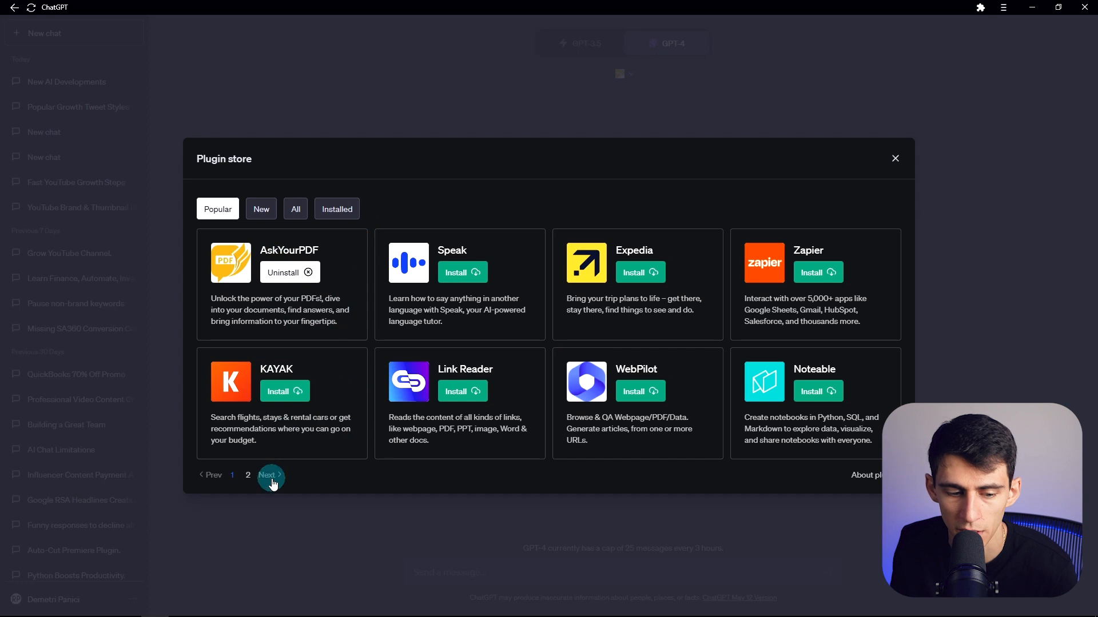
left_click(268, 475)
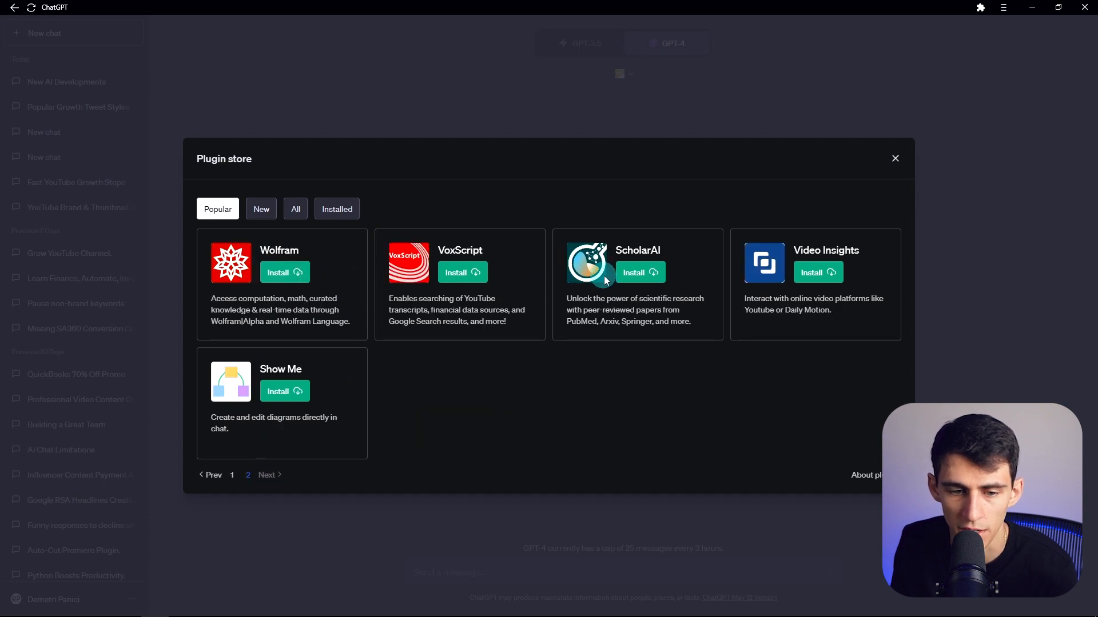
mouse_move(638, 272)
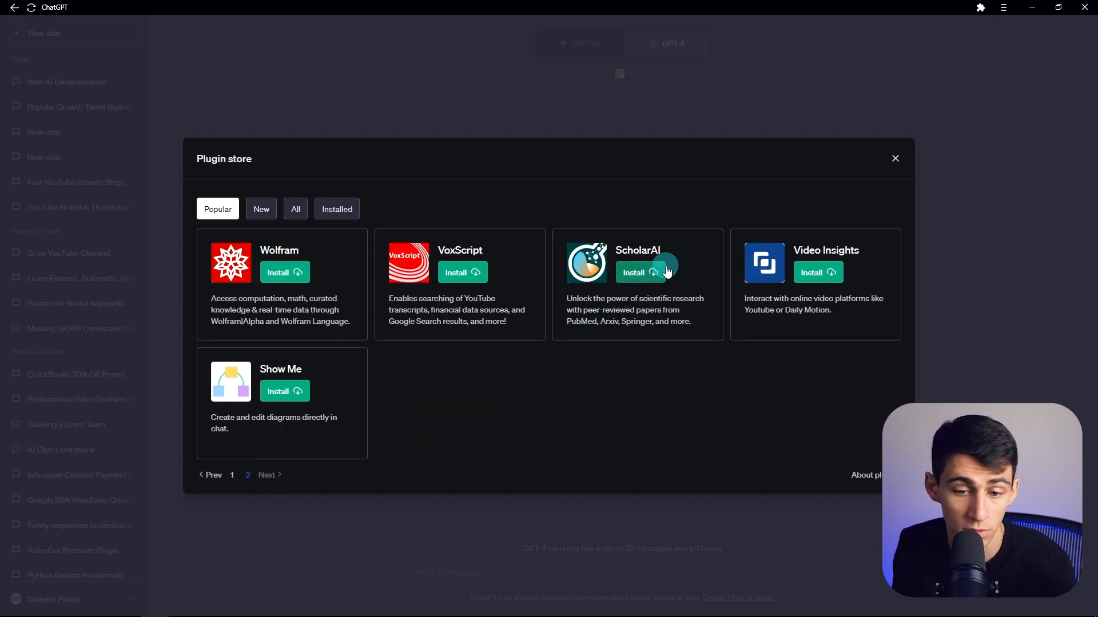
mouse_move(231, 454)
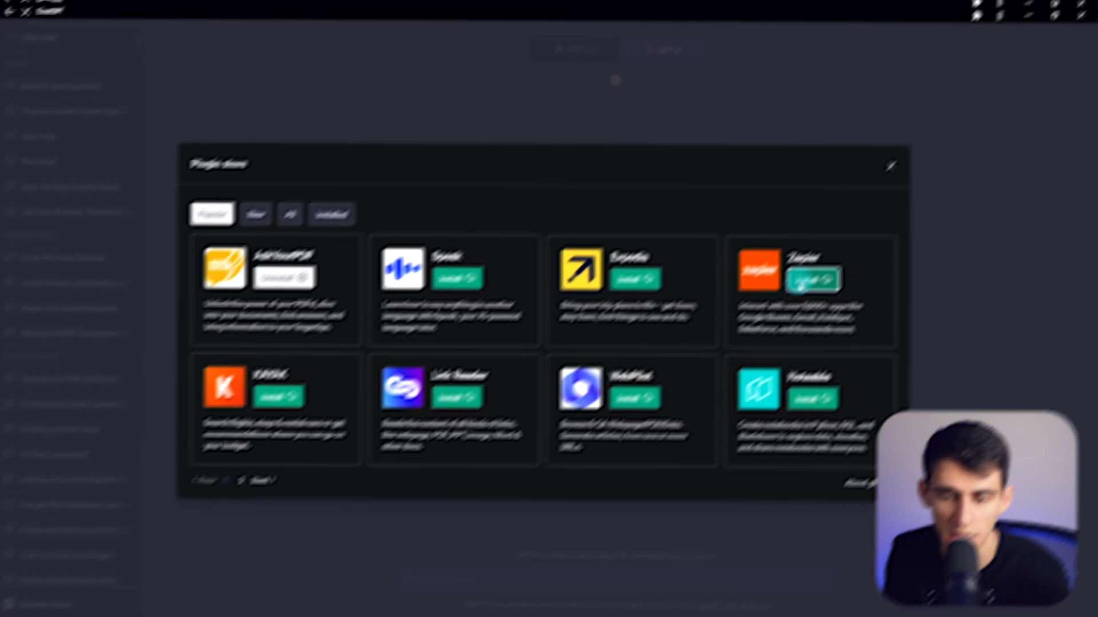
Step: Install and authorize Zapier, start a new Notion action, keeping 'Have AI guess' for Parent Page
left_click(811, 279)
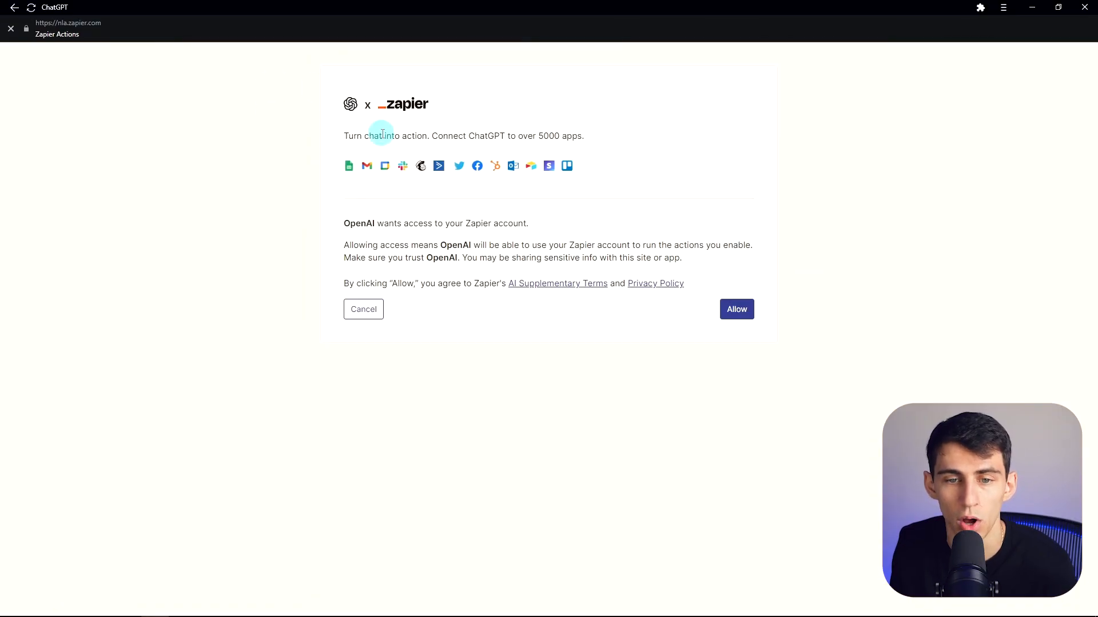
left_click(735, 310)
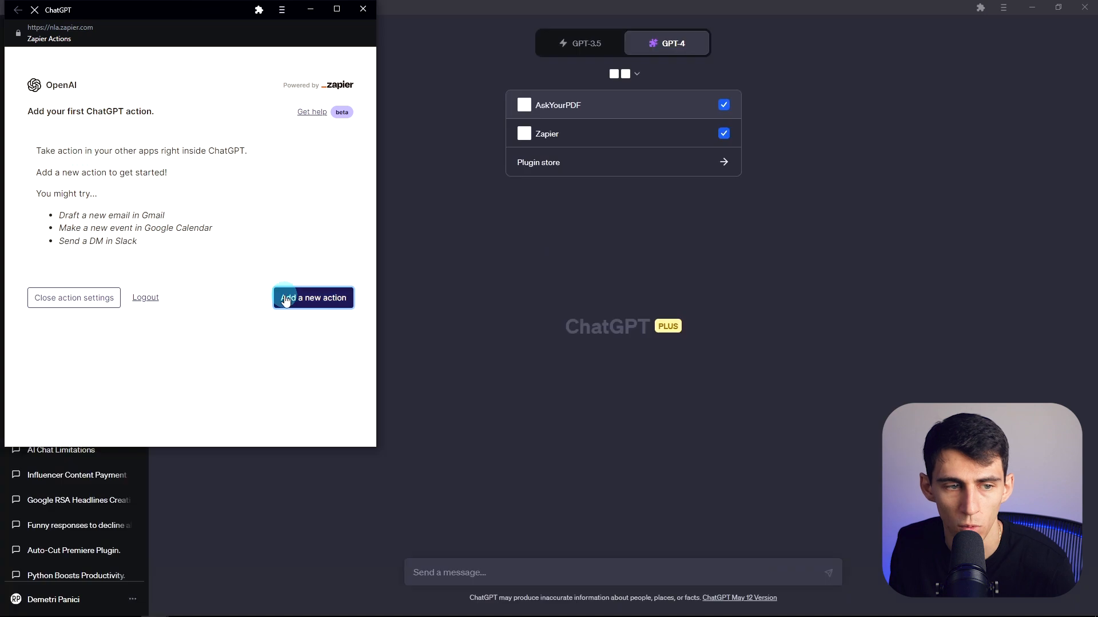
left_click(313, 298)
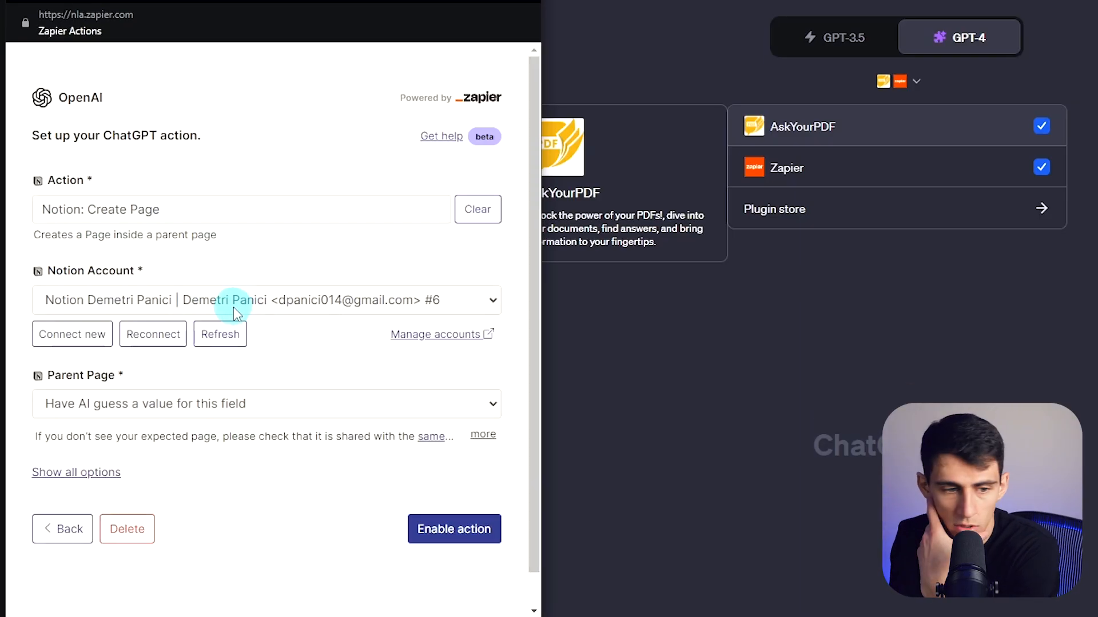
left_click(266, 404)
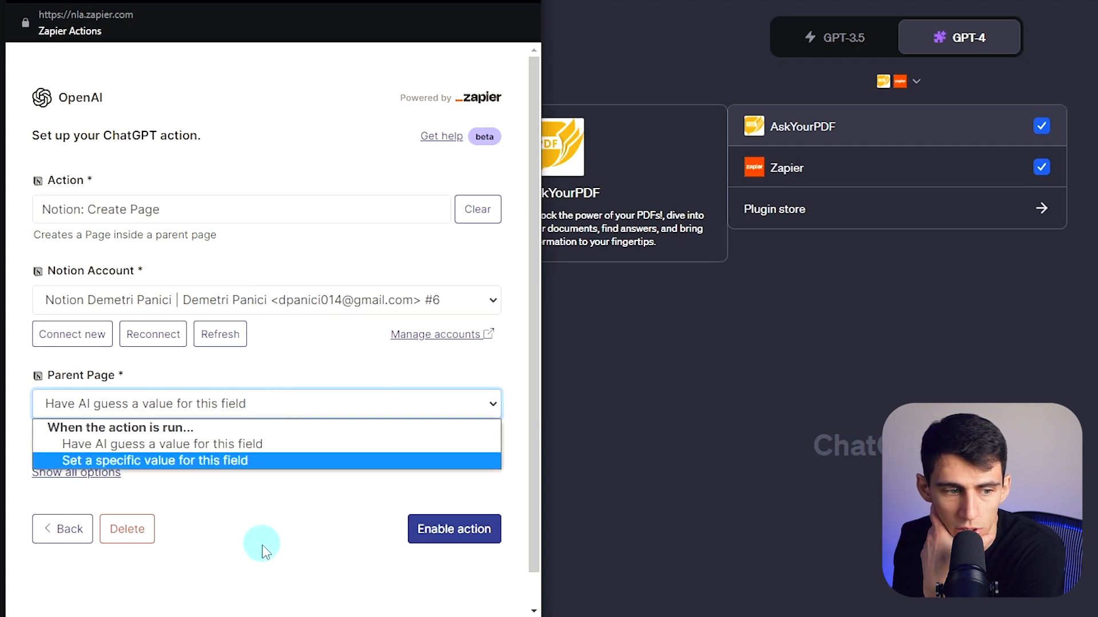
mouse_move(211, 444)
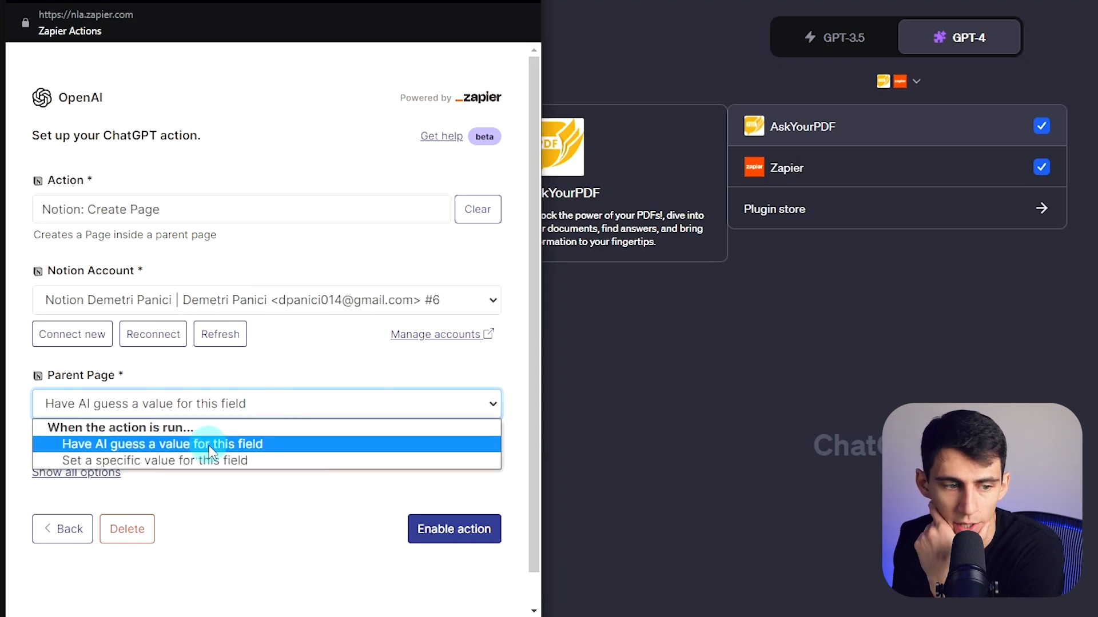
left_click(163, 444)
type("notion")
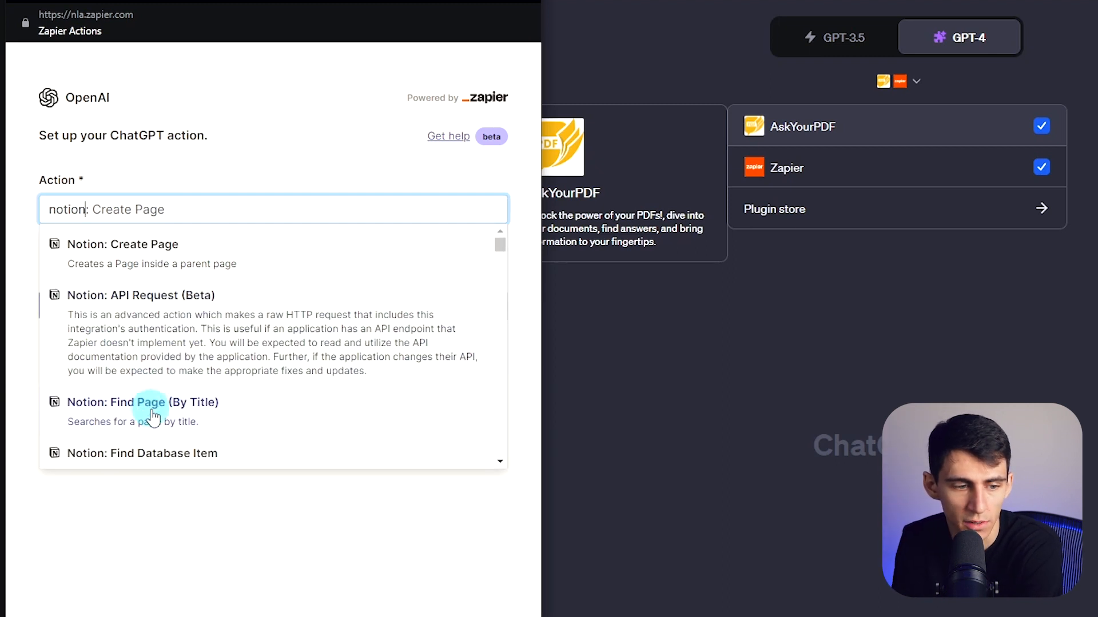
Step: Choose the Notion Find Database Item action and set its Database to the specific value 'Content Calendar'
left_click(142, 452)
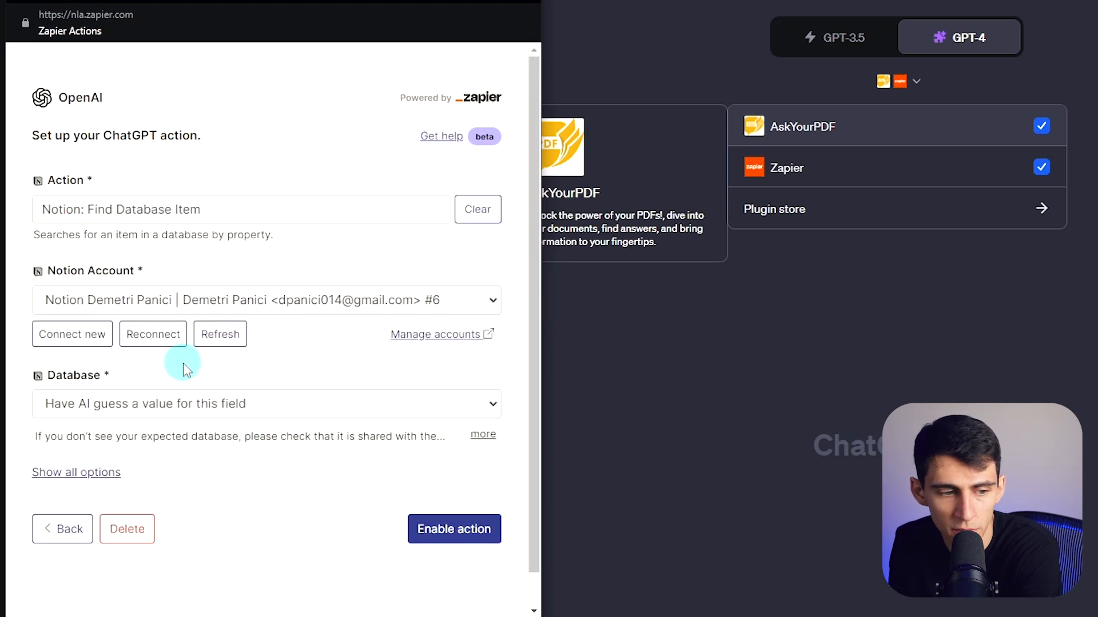
left_click(266, 404)
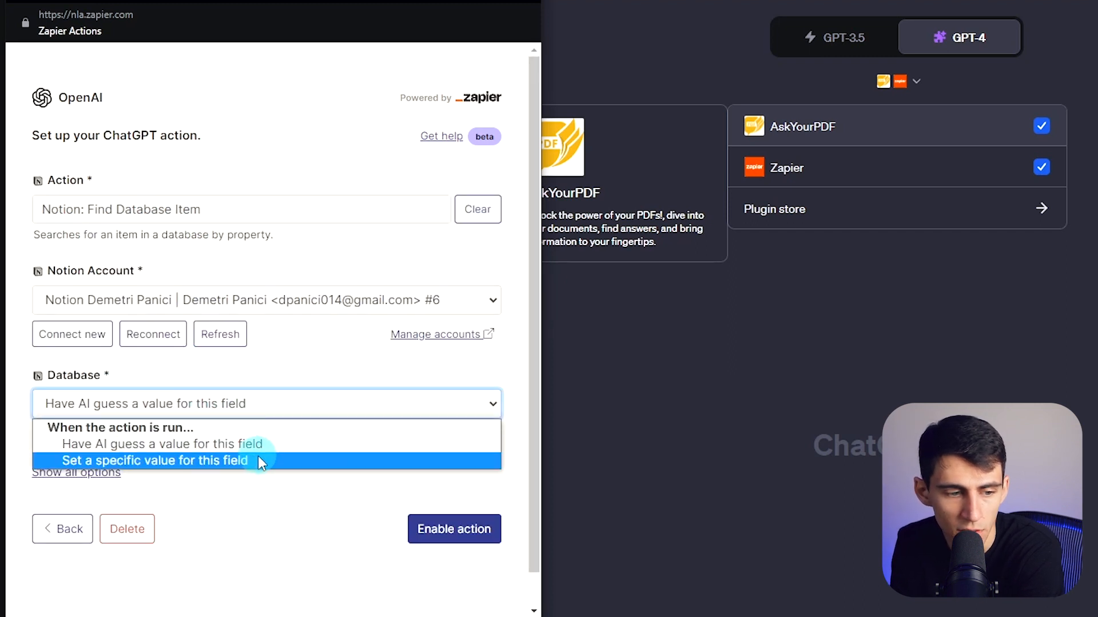
left_click(156, 461)
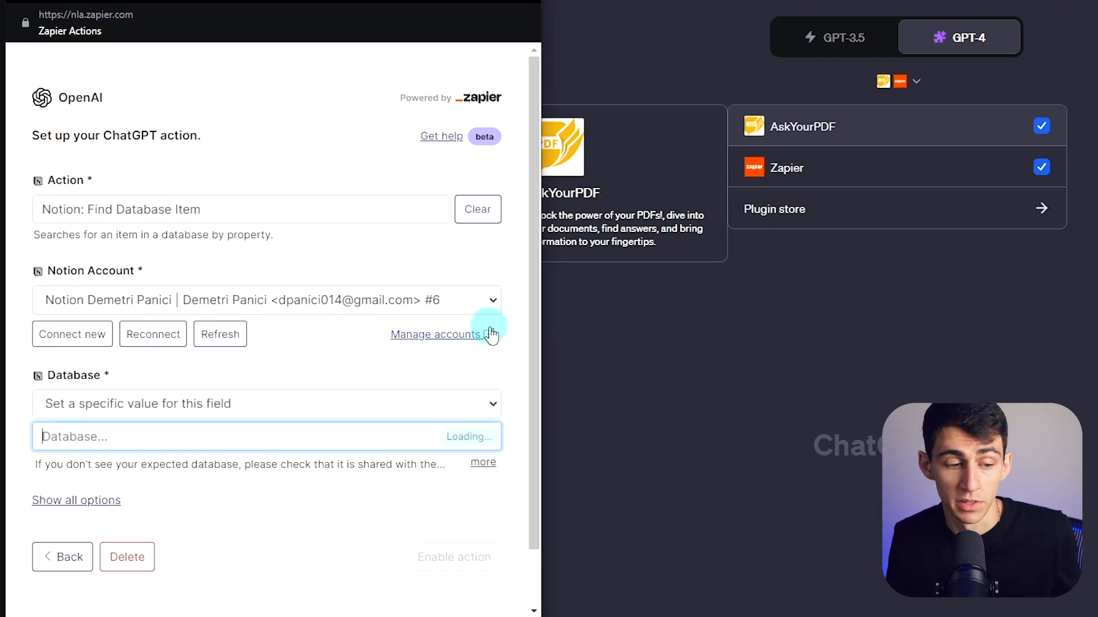
type("content Calendar")
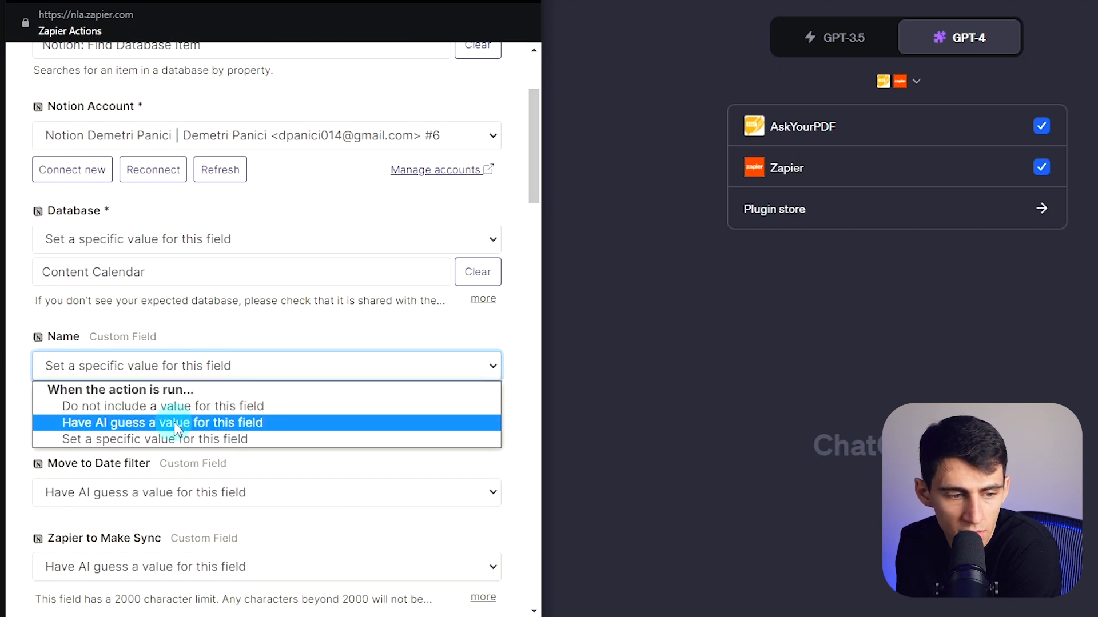
Step: Let AI guess the Name field, enable the action and close the Zapier settings
left_click(163, 422)
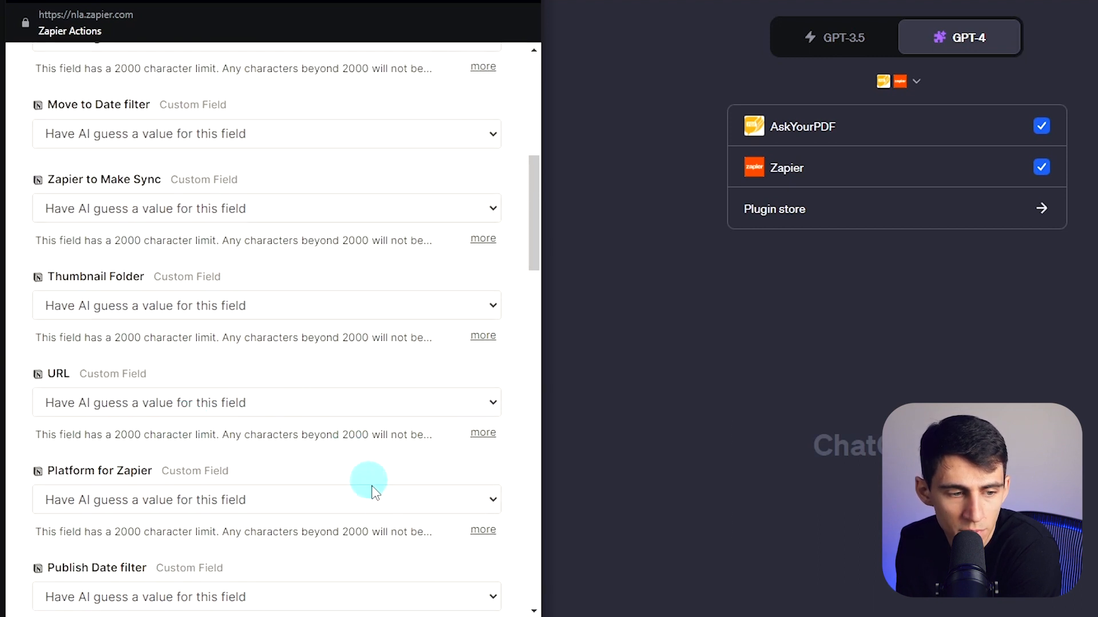
scroll("down", 3)
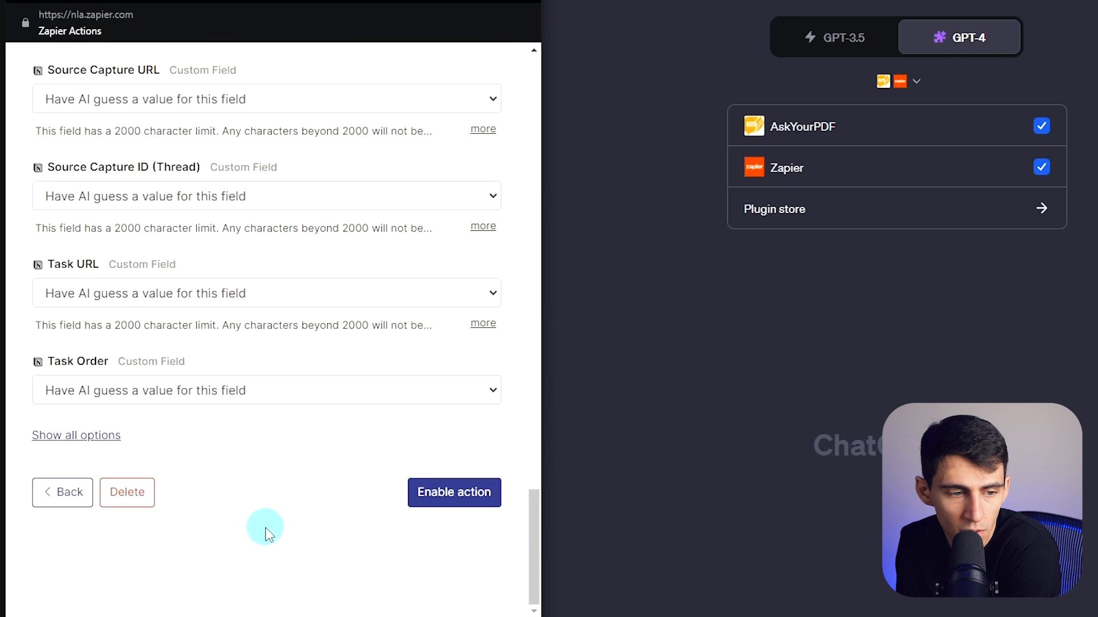
left_click(453, 491)
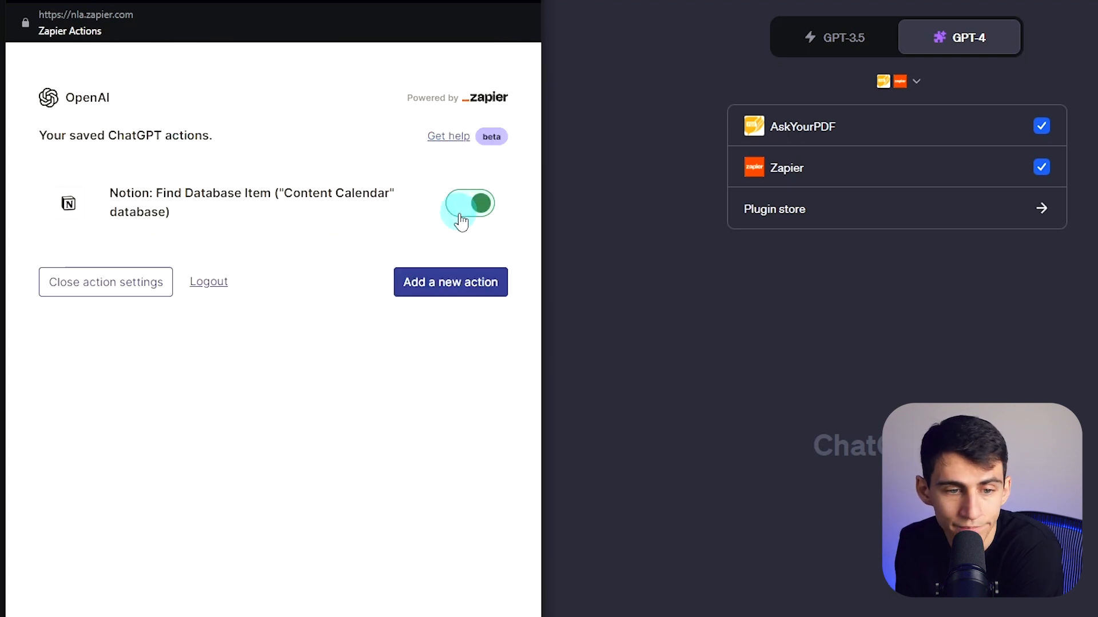
left_click(105, 281)
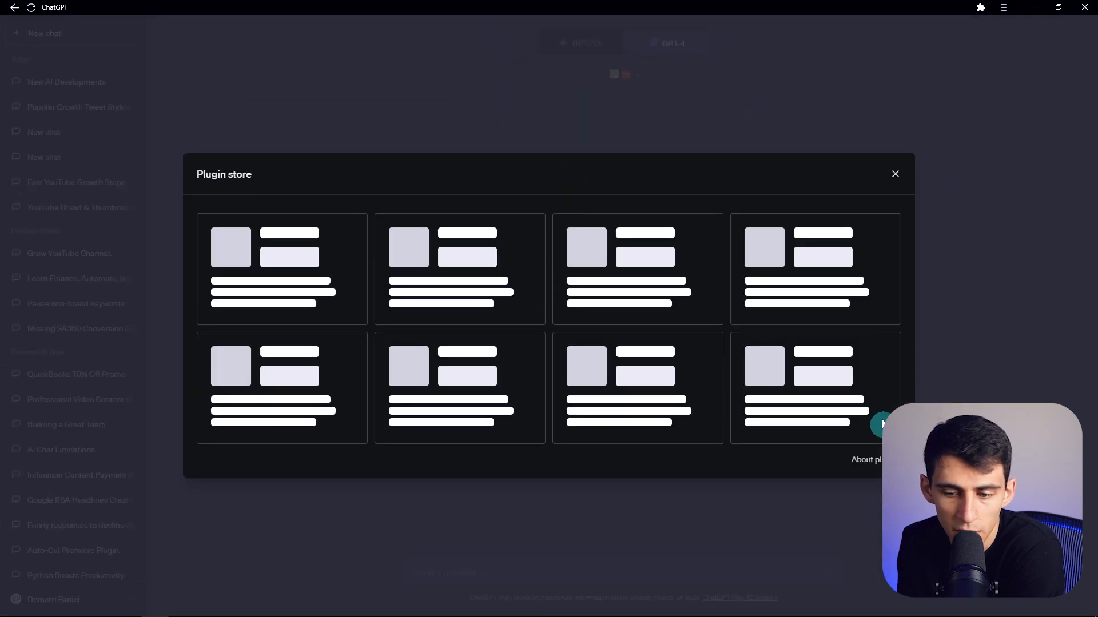
mouse_move(403, 268)
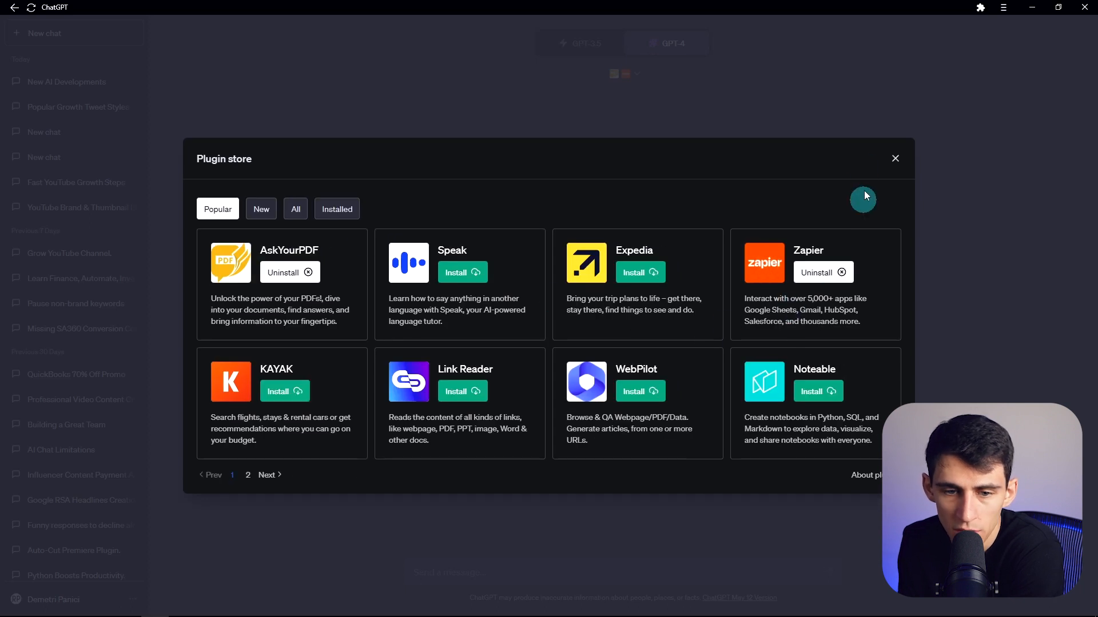
Step: Ask ChatGPT what information it can give about the YouTube video in the Notion content calendar
left_click(894, 158)
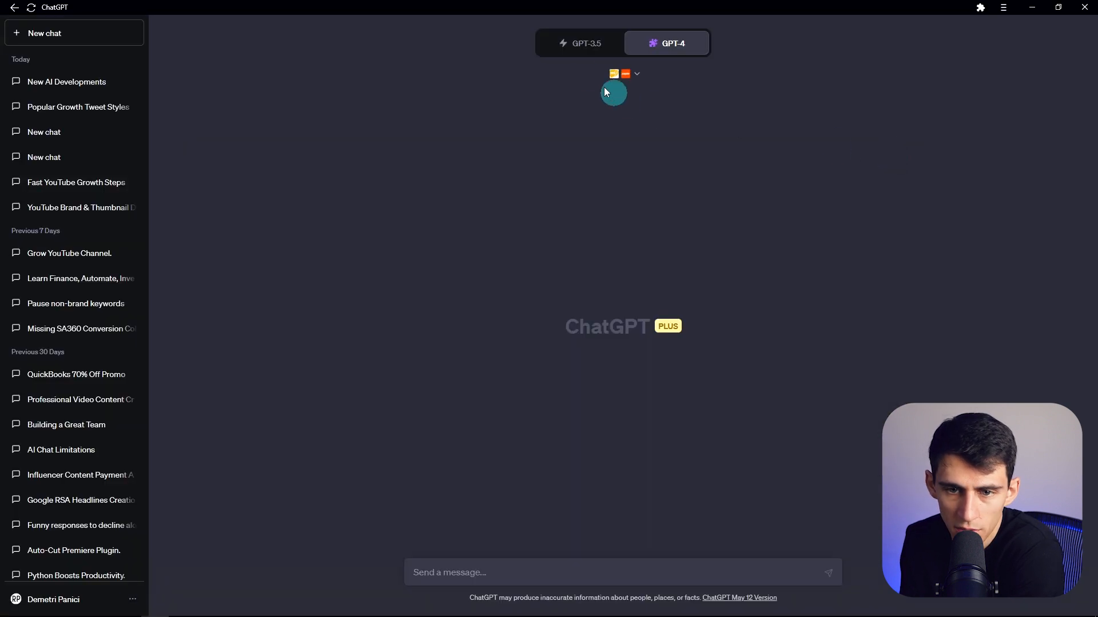
type("what youtube")
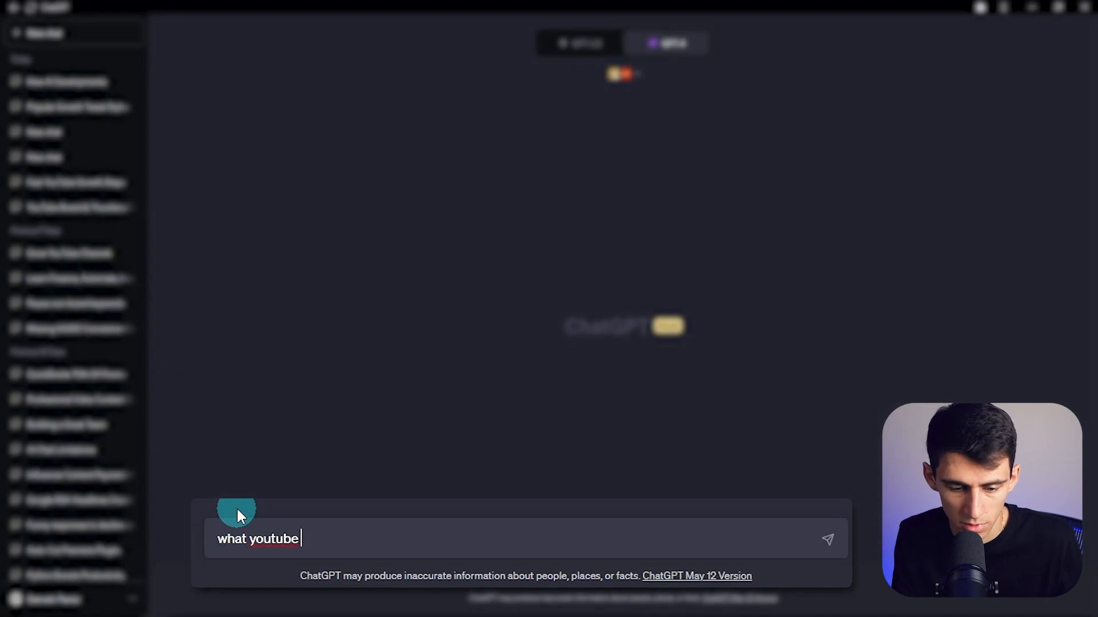
type("video in my notion")
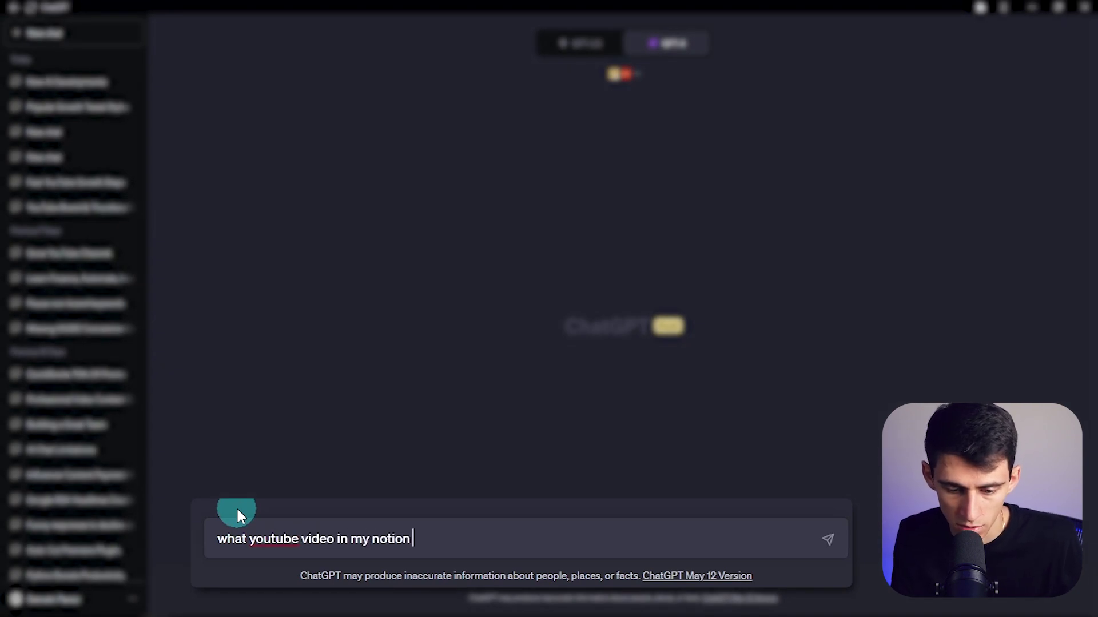
type("content calendar is titled \"Web GPT 4 & Plugins Are HERE! (Huge Chat GPT Update")
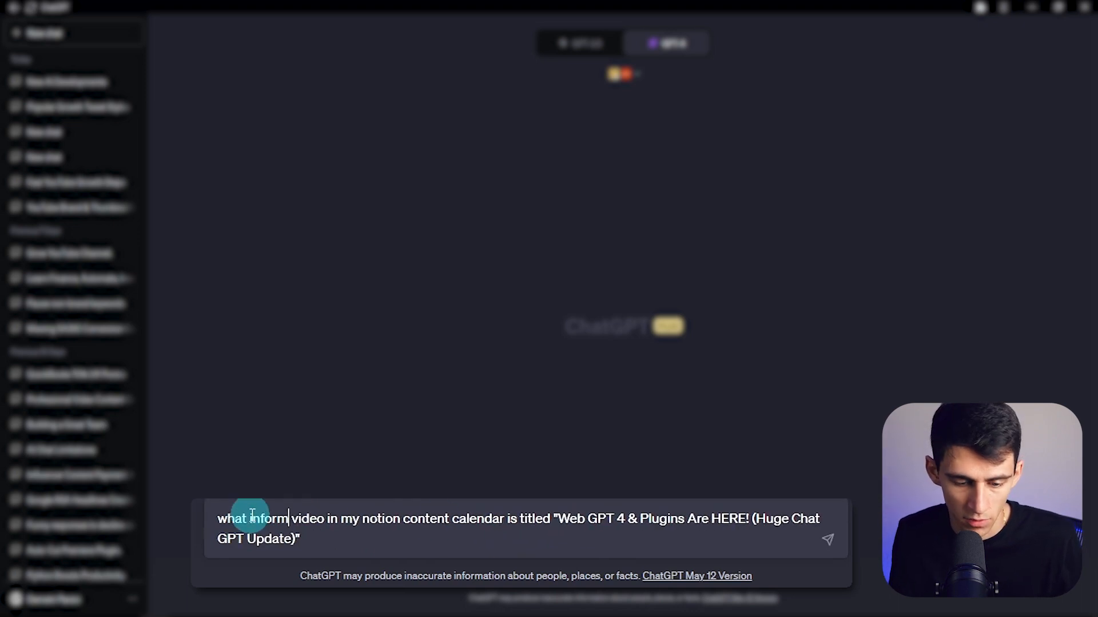
type("ation can you give")
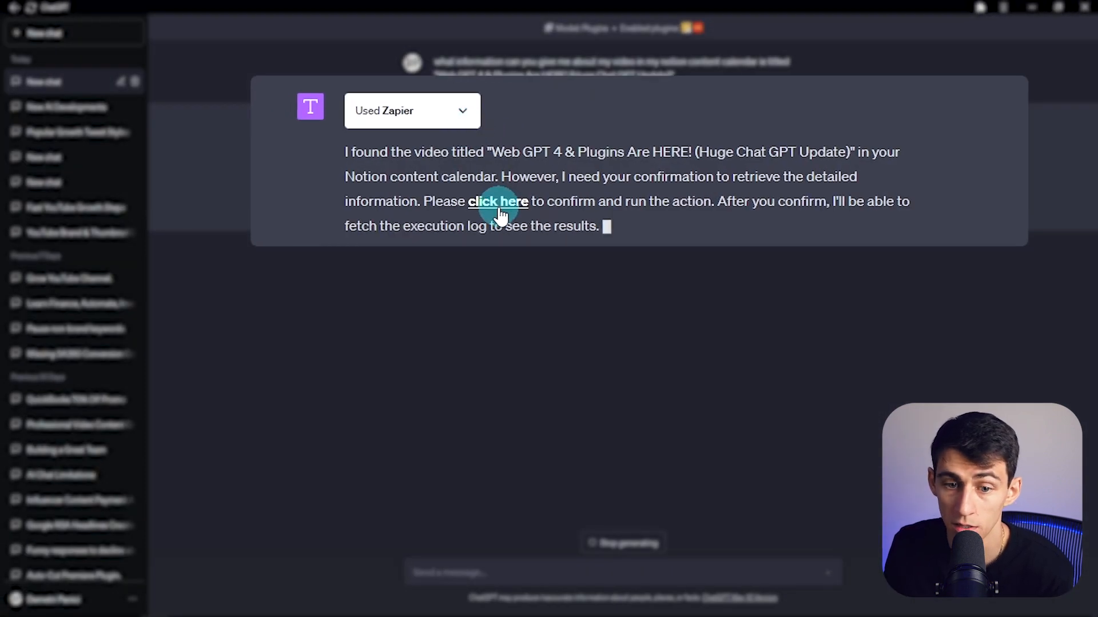
left_click(498, 201)
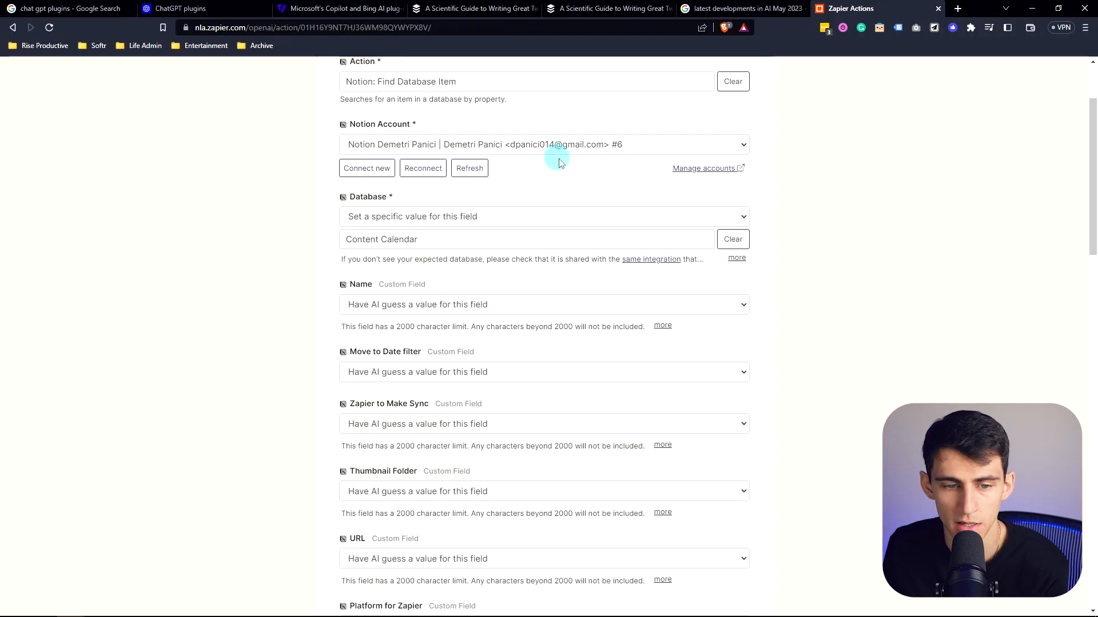
scroll("down", 3)
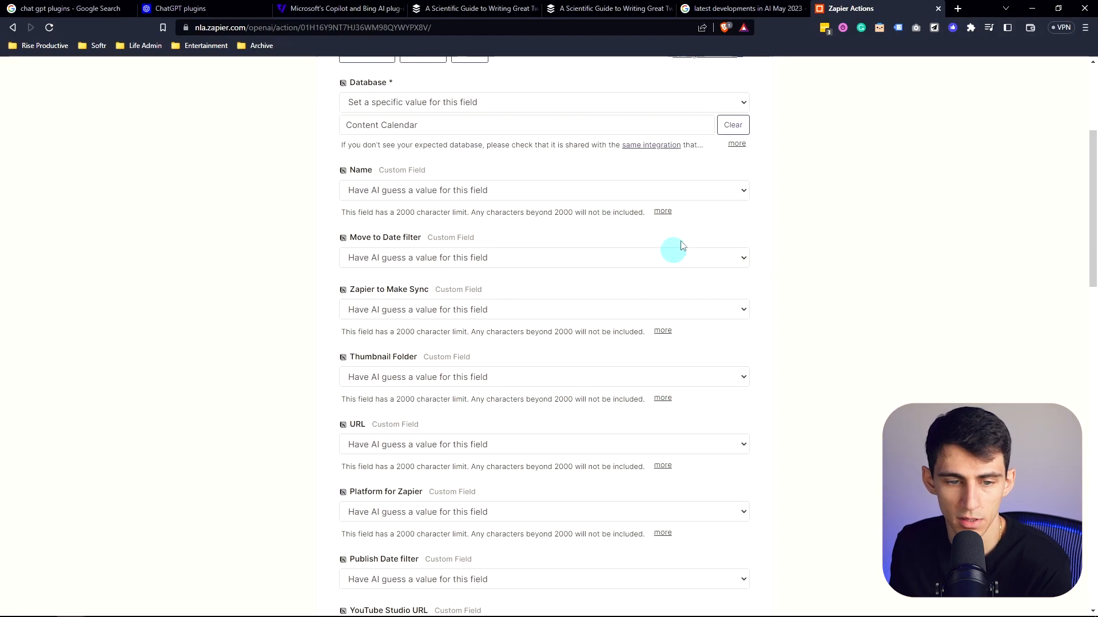
scroll("up", 3)
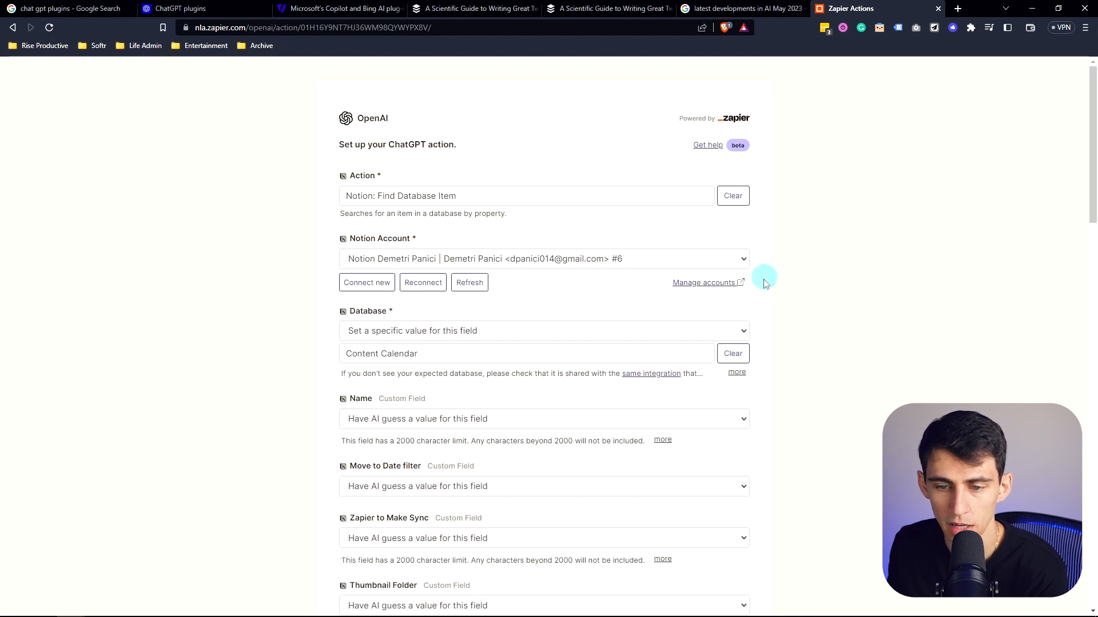
scroll("down", 3)
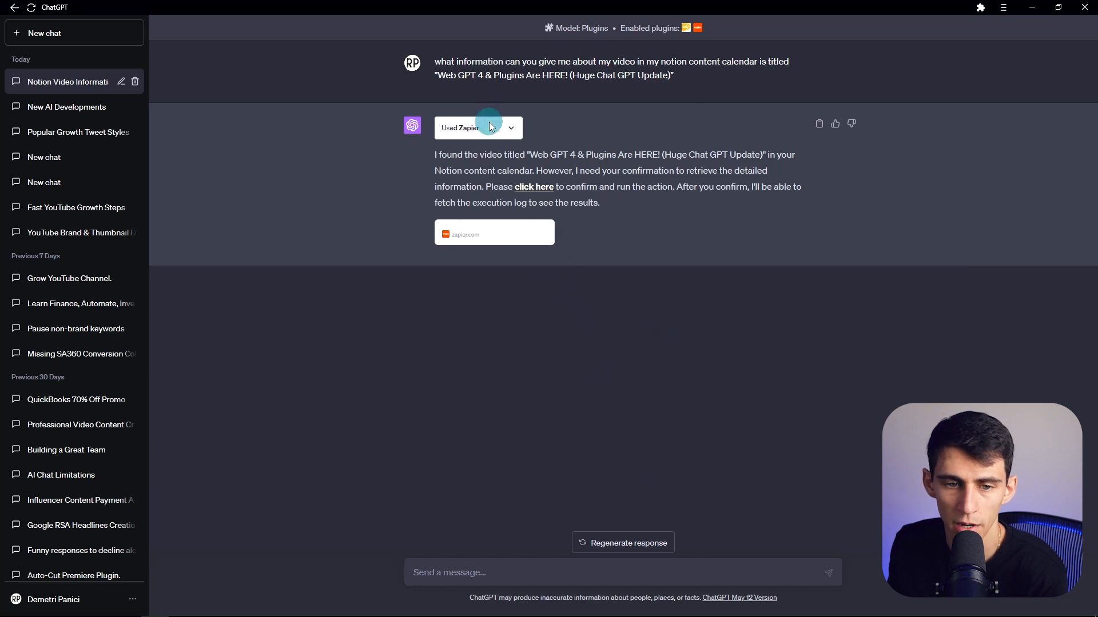
left_click(478, 127)
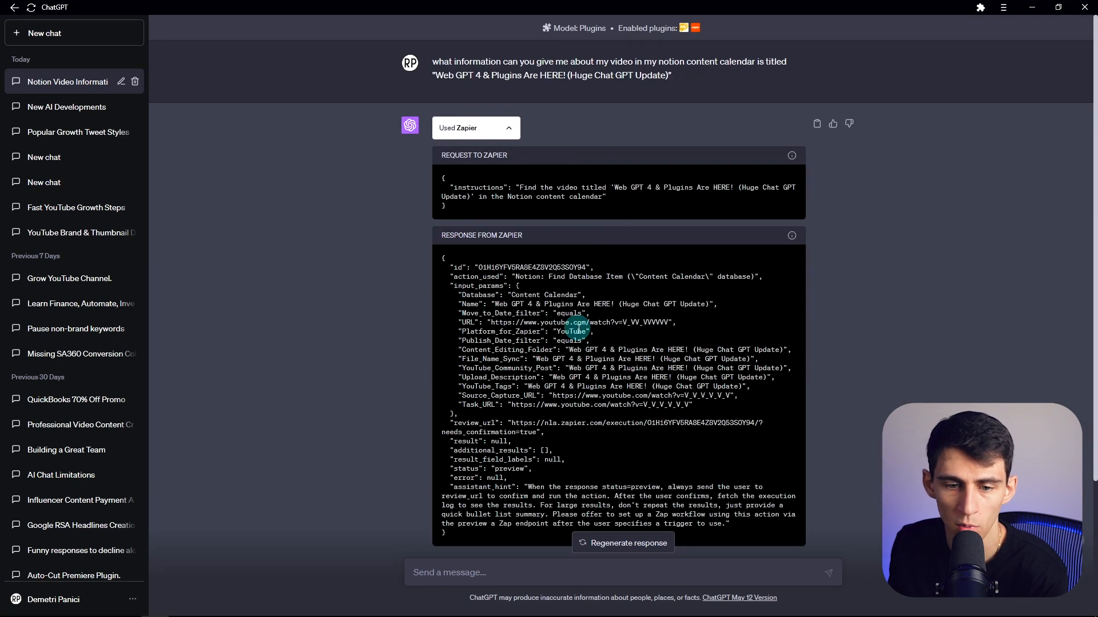
scroll("down", 3)
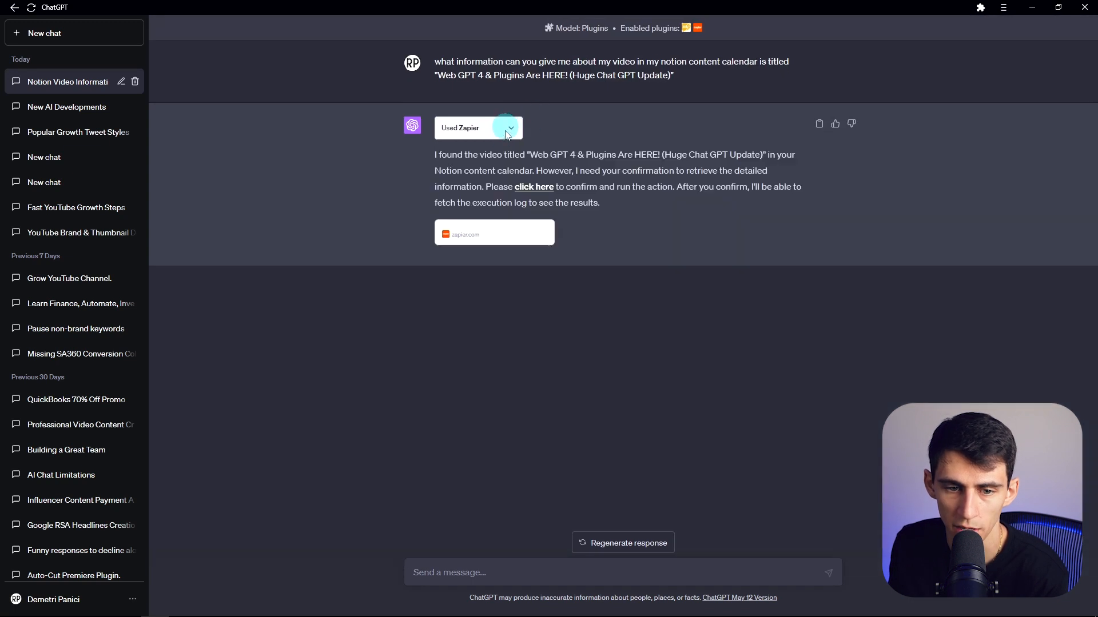
mouse_move(937, 79)
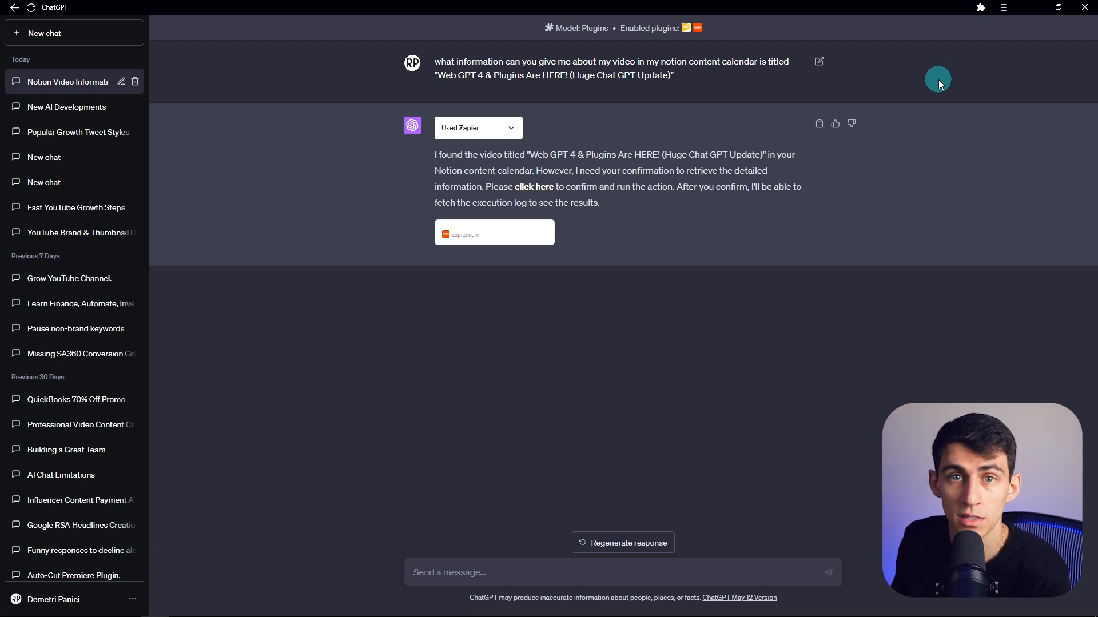
mouse_move(952, 76)
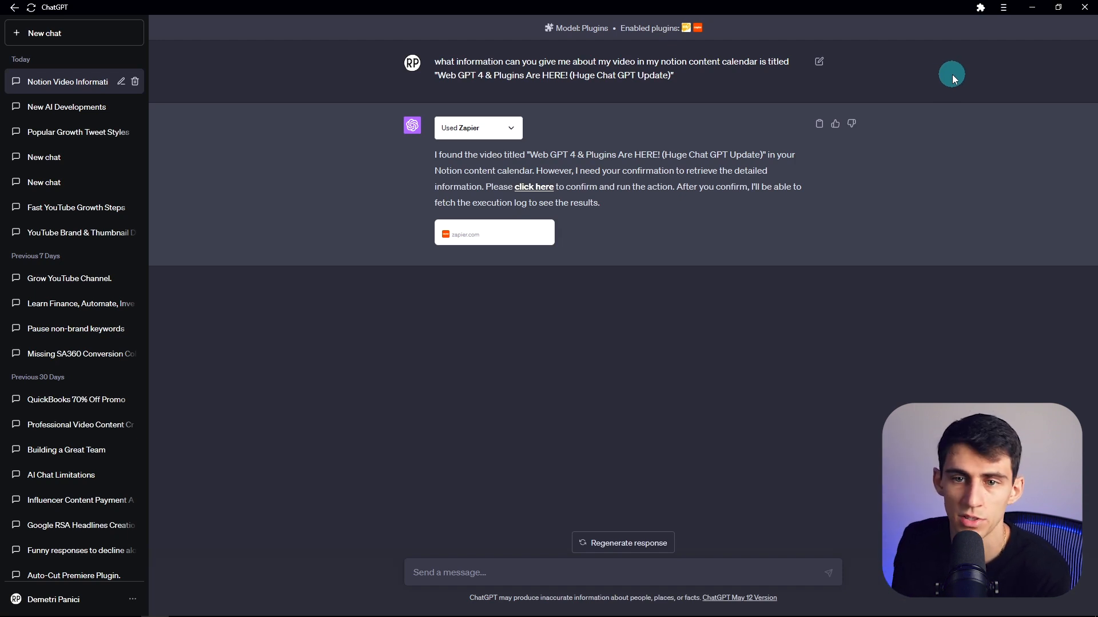
mouse_move(725, 27)
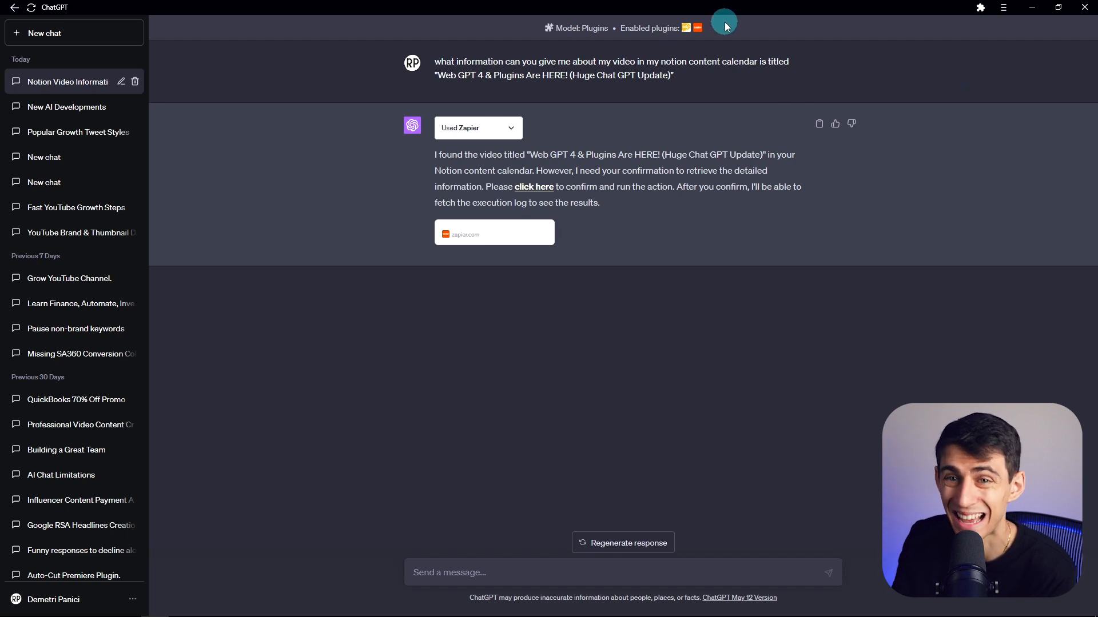
mouse_move(644, 30)
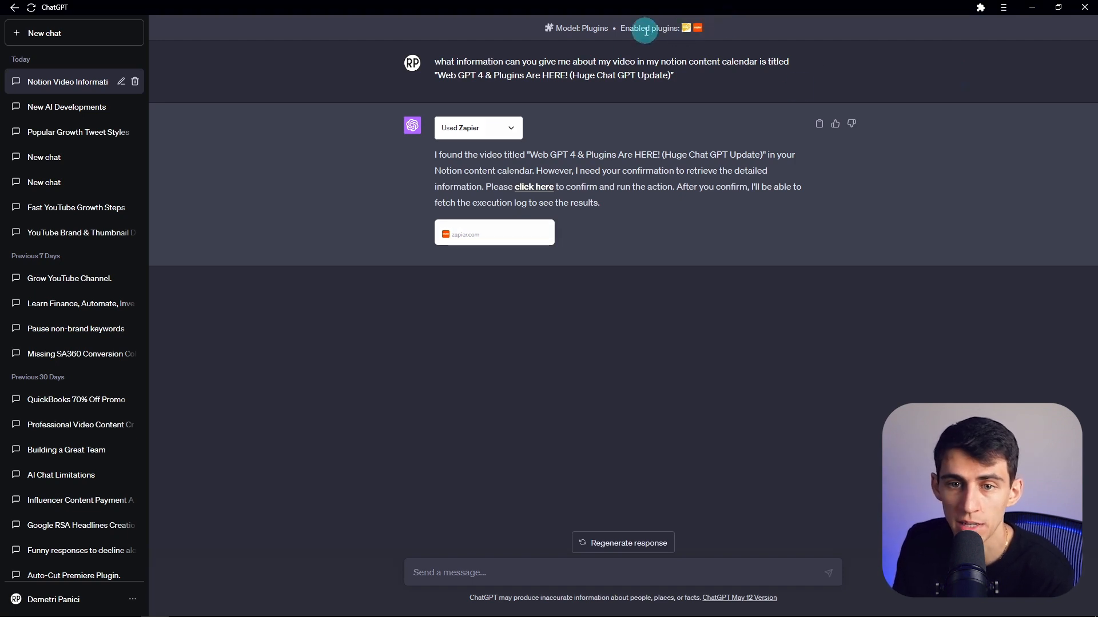